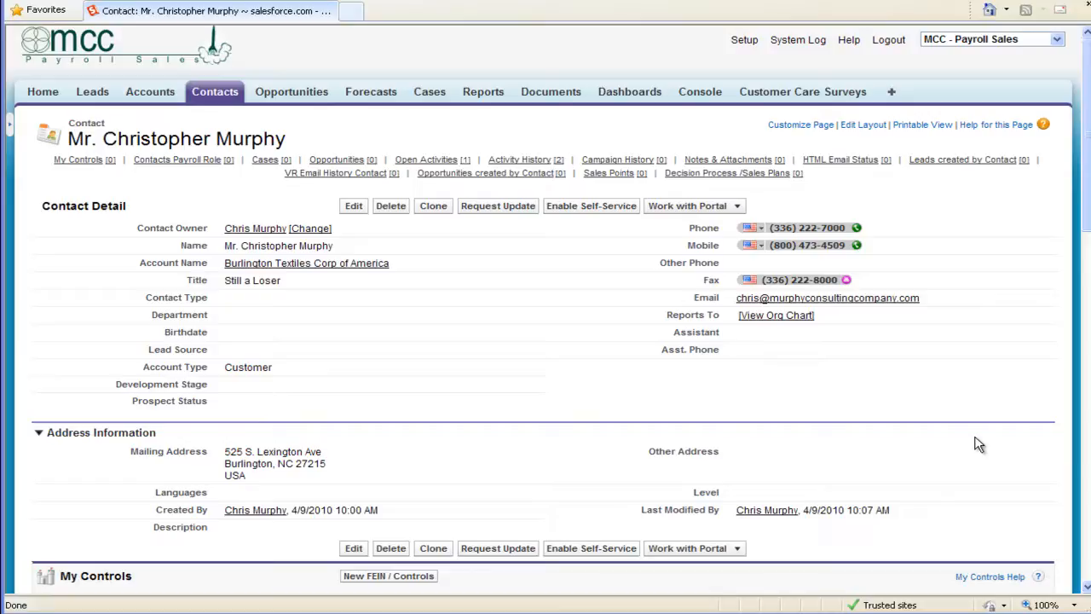
mouse_move(462, 475)
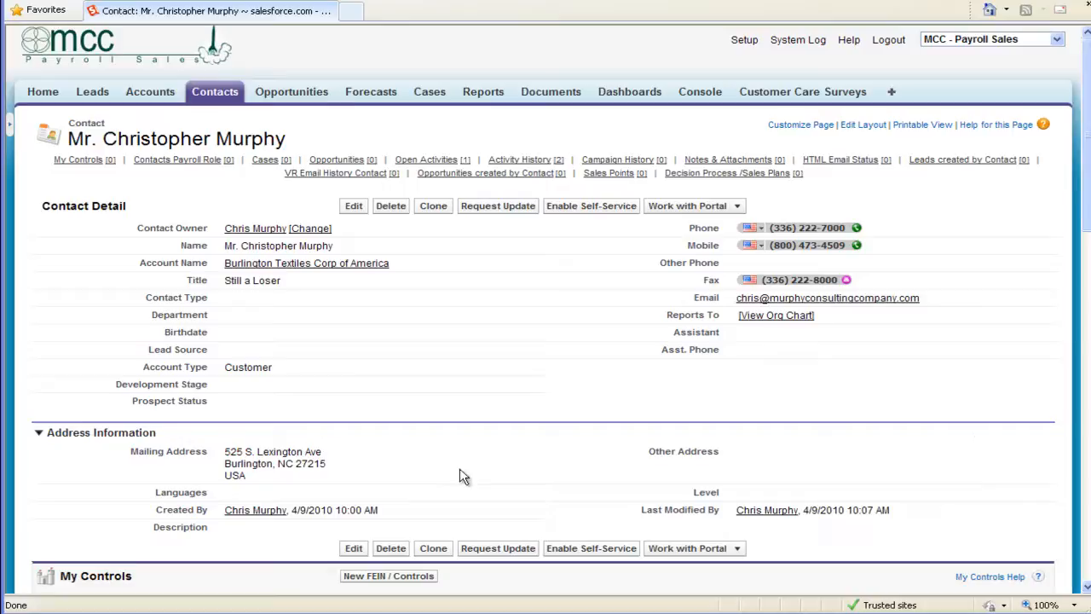
mouse_move(417, 154)
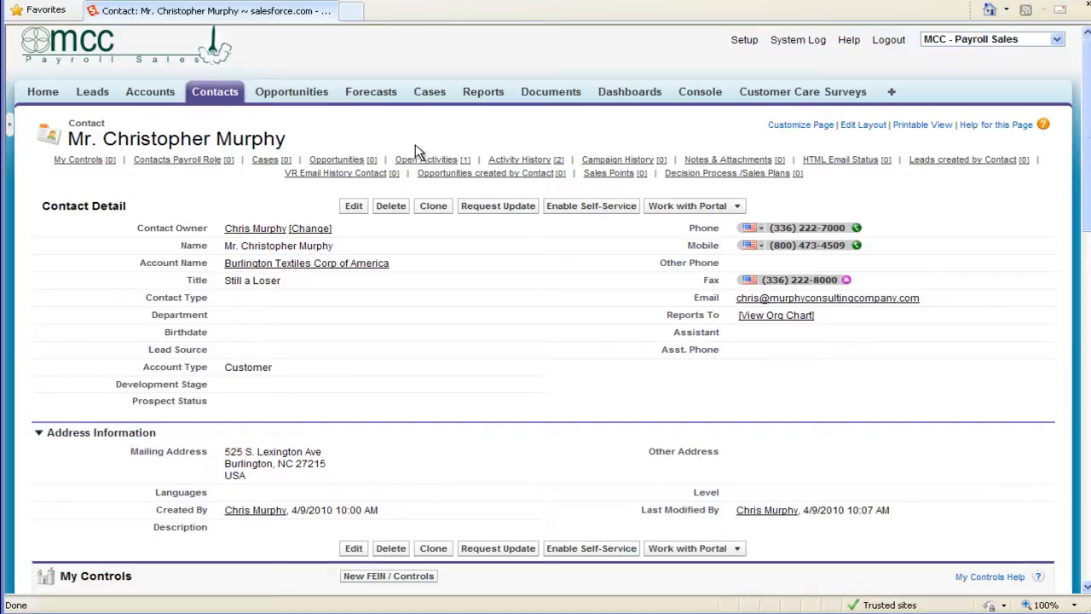
From Christopher Murphy's Open Activities, start a New Event.
left_click(426, 159)
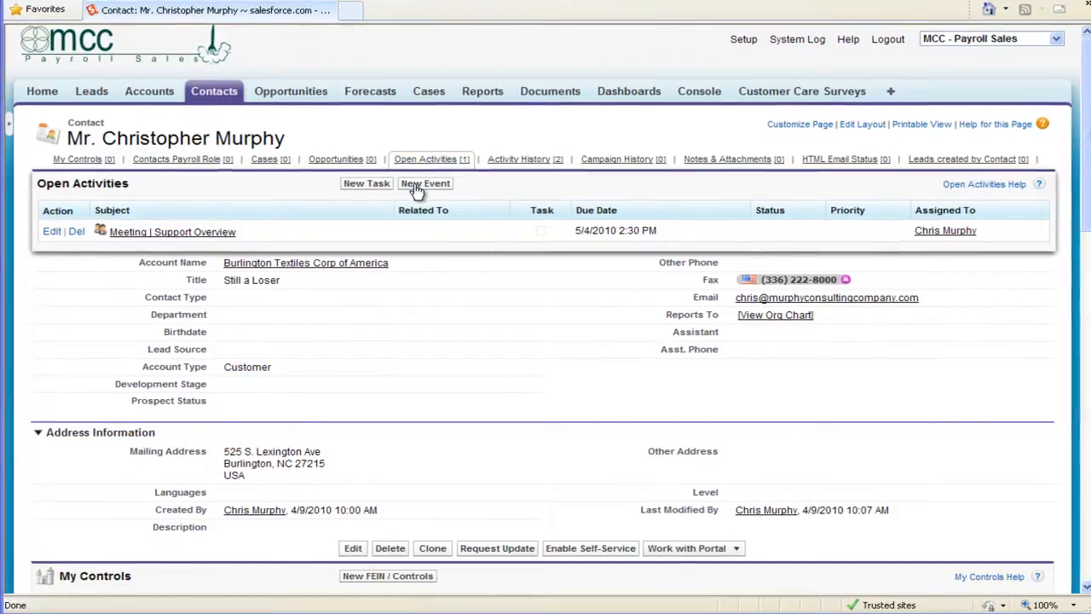
left_click(424, 183)
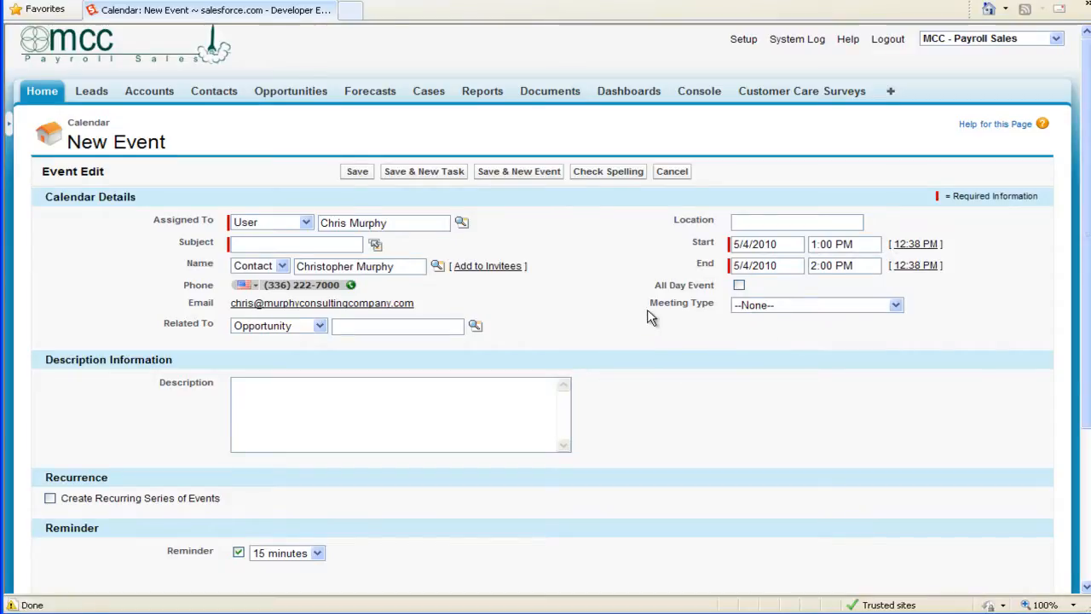
Set the event to start at 10:00 AM with location MCC Office.
left_click(844, 244)
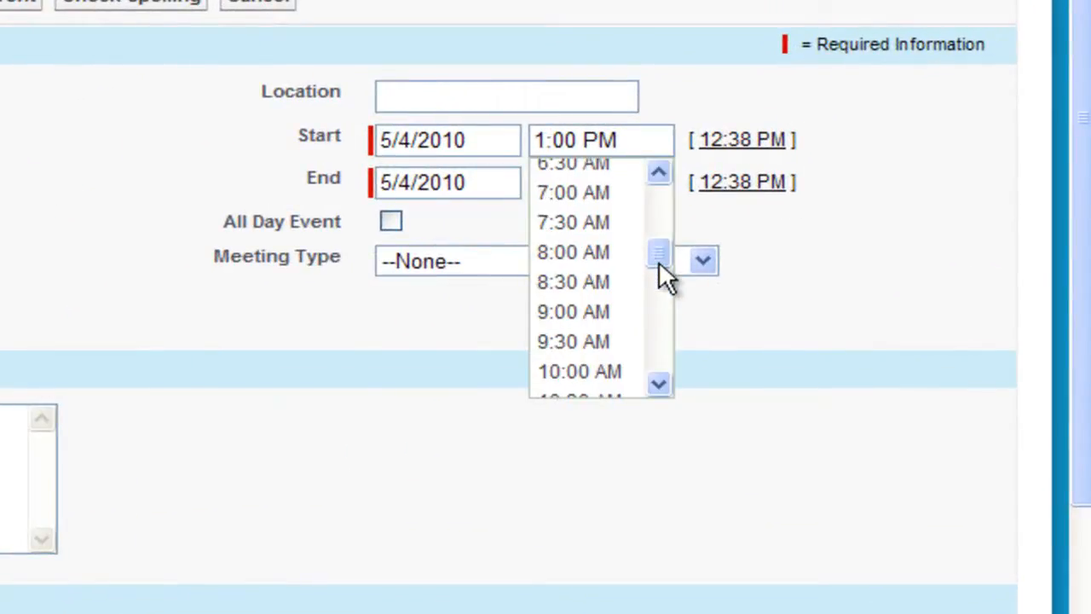
left_click(578, 371)
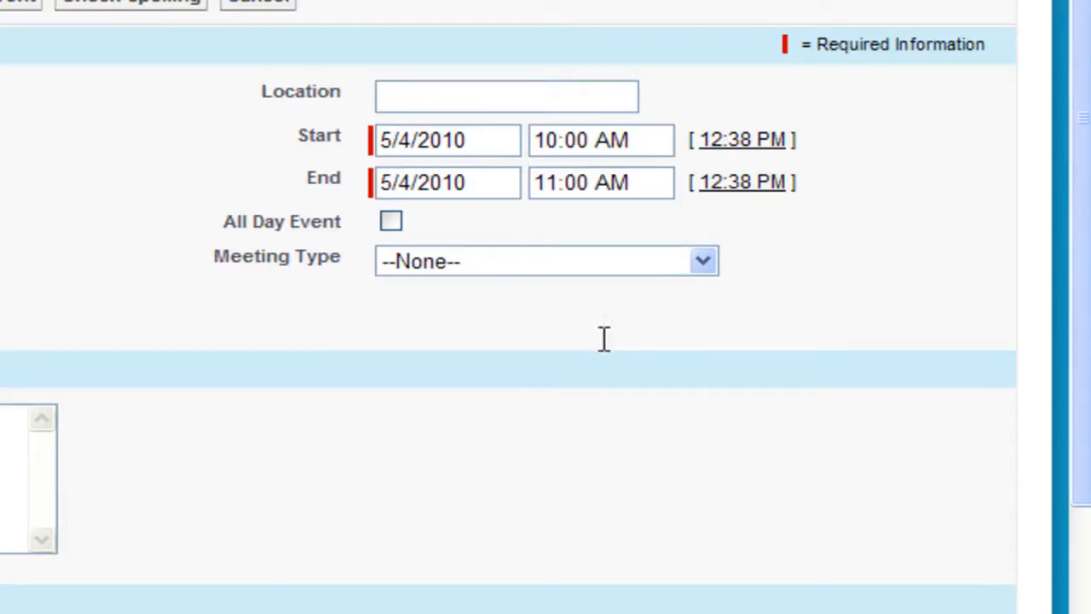
left_click(506, 97)
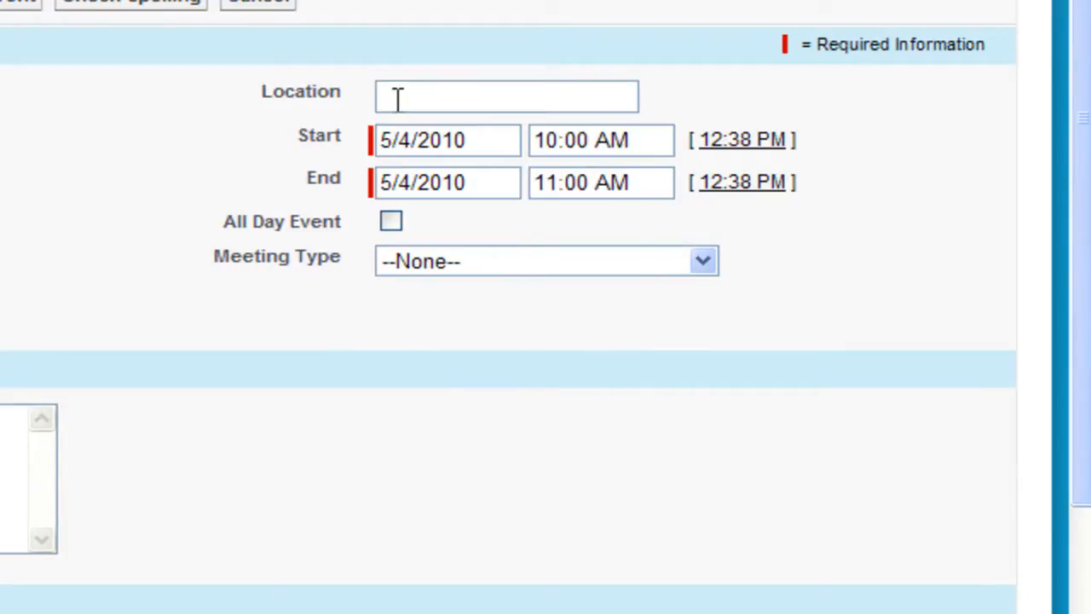
type("M")
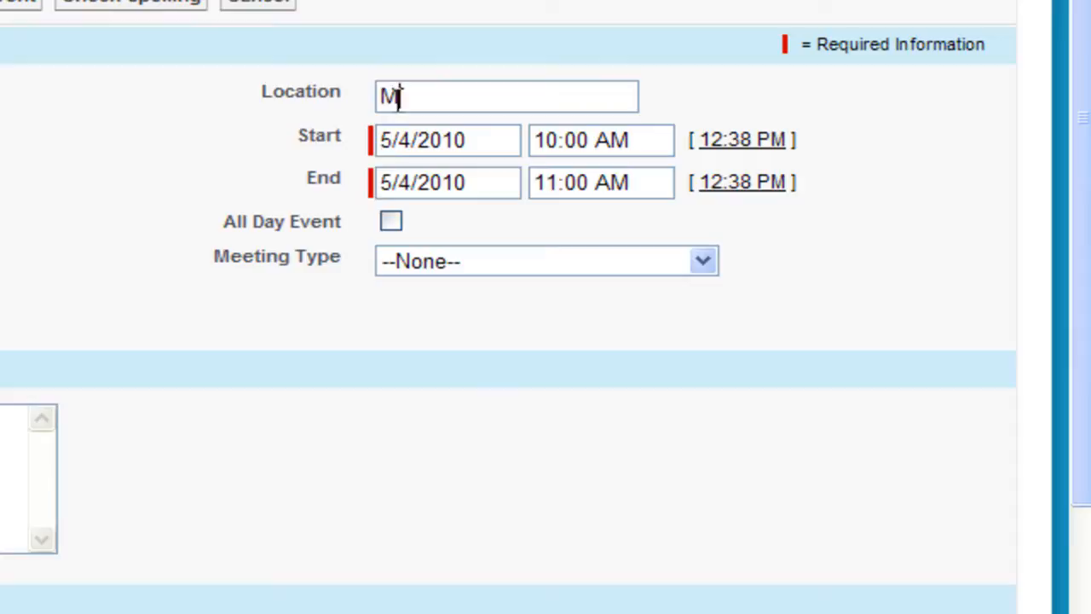
type("CC Office")
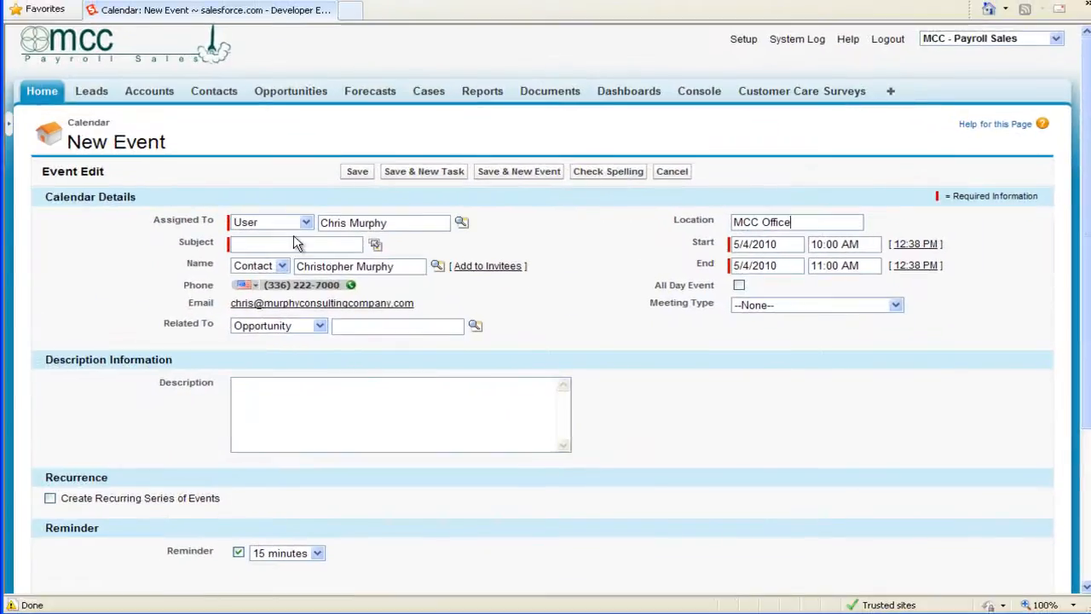
mouse_move(397, 253)
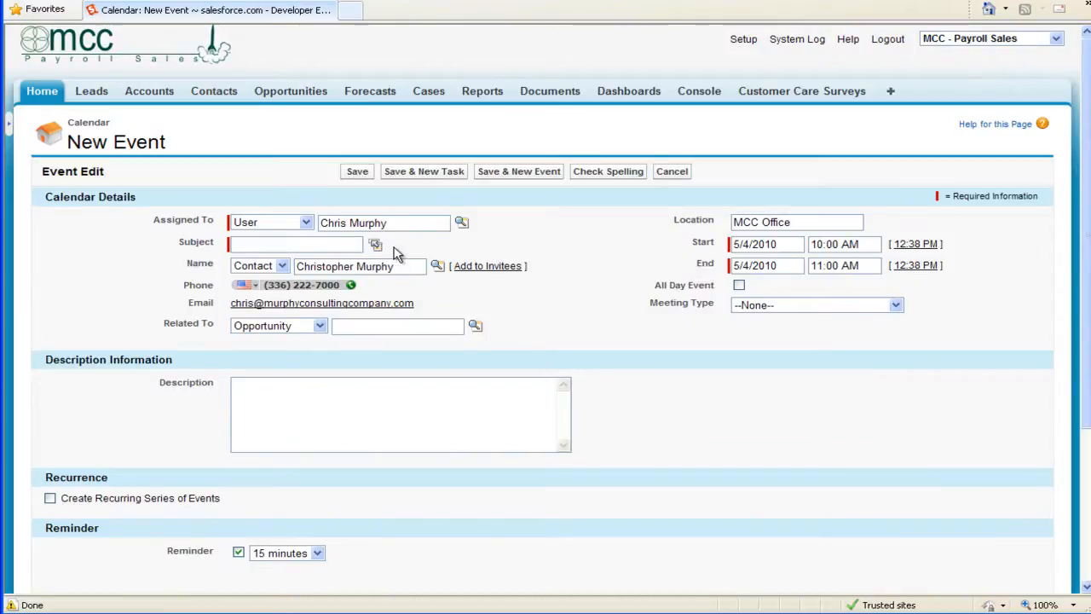
Enter subject 'Meeting | Support Overview' and meeting type Selling - Account Development.
left_click(375, 246)
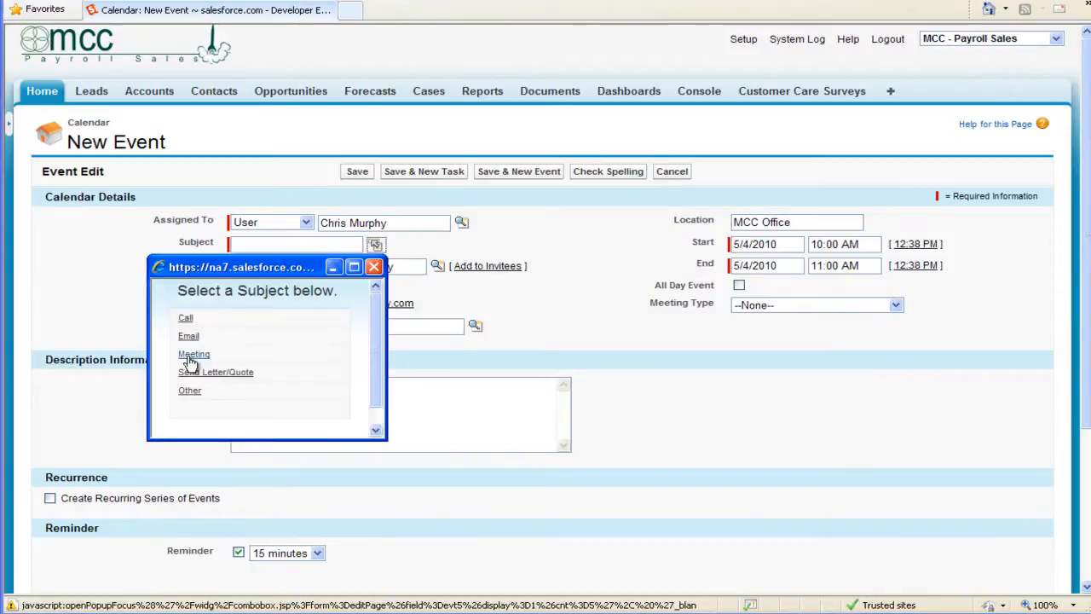
left_click(194, 354)
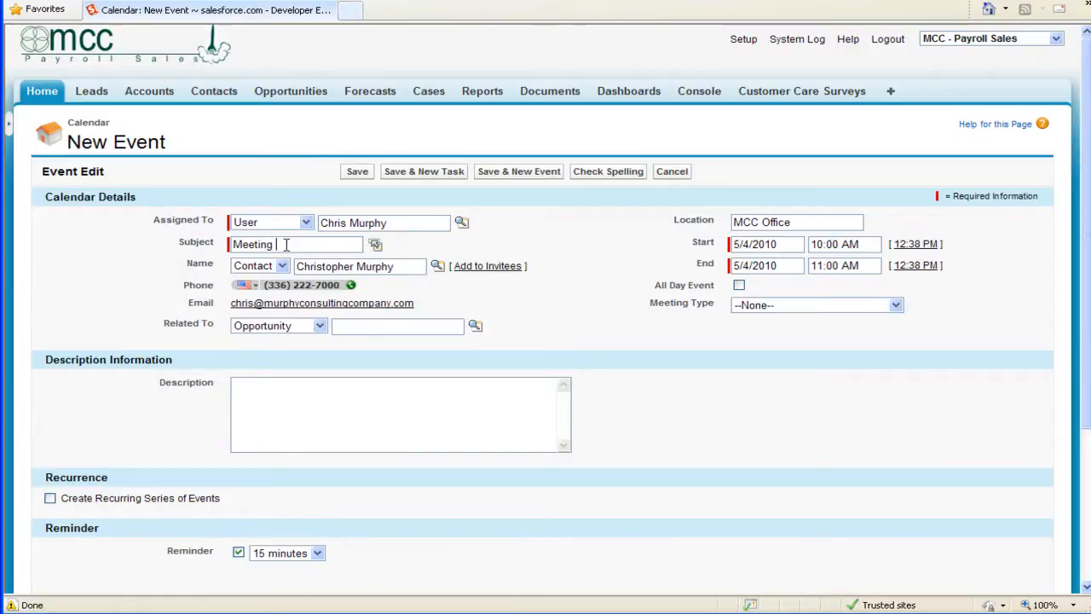
type("Support Overview")
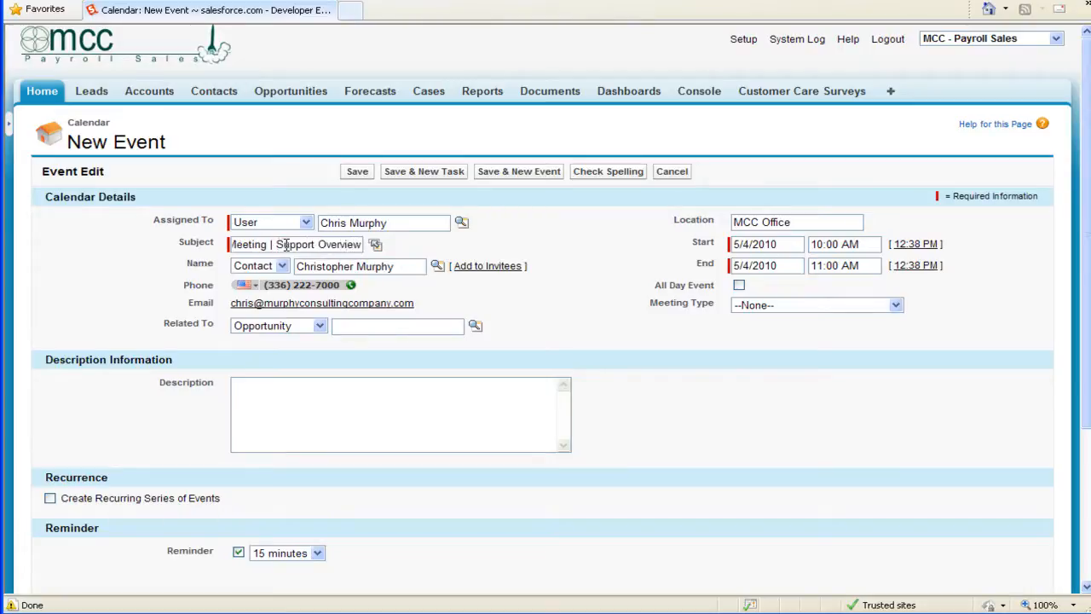
mouse_move(427, 247)
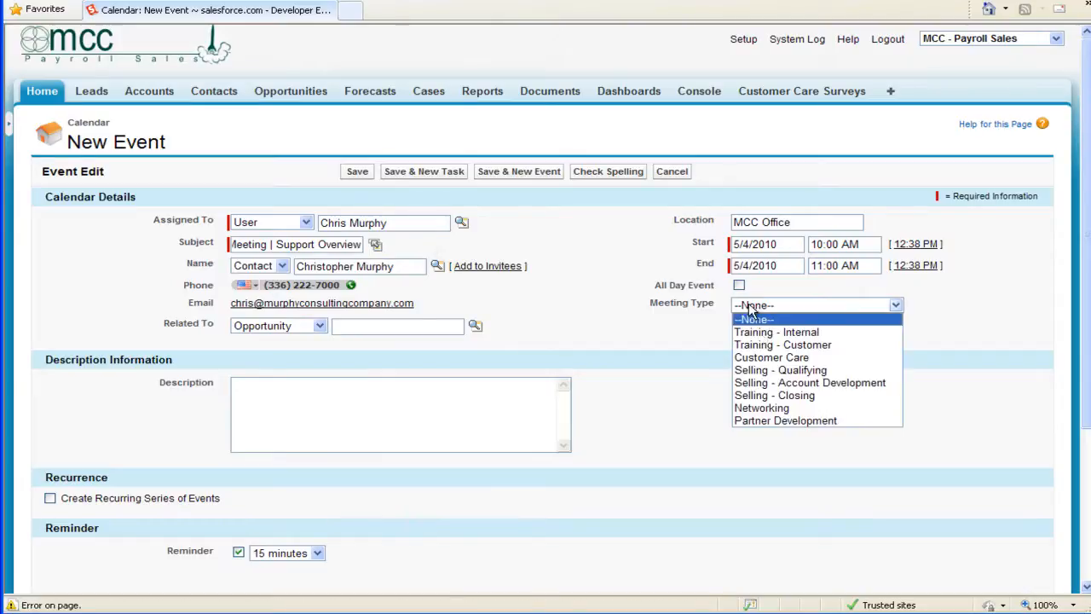
left_click(811, 382)
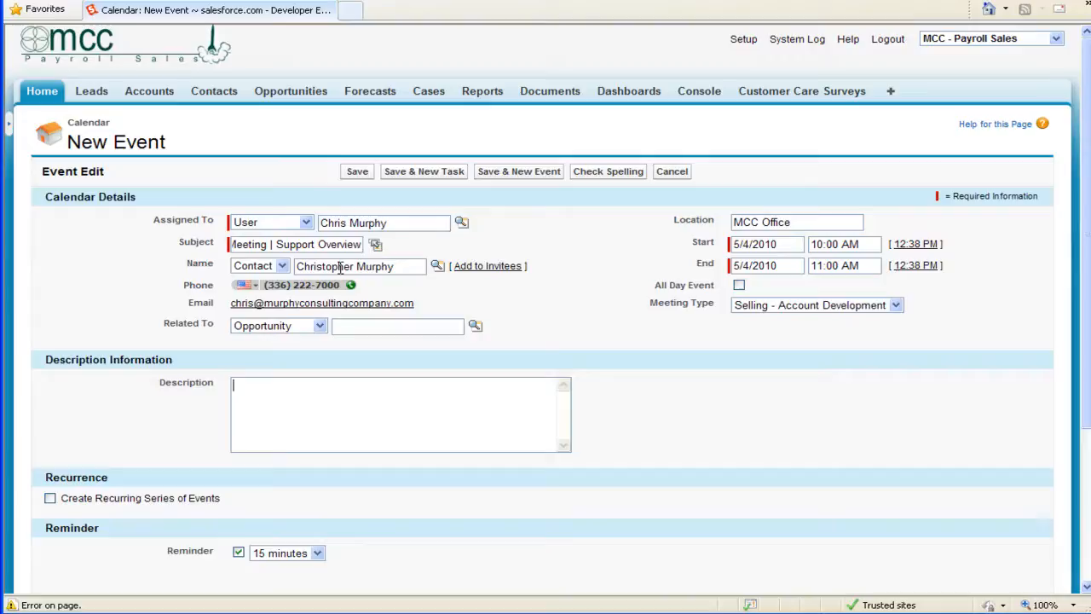
mouse_move(253, 398)
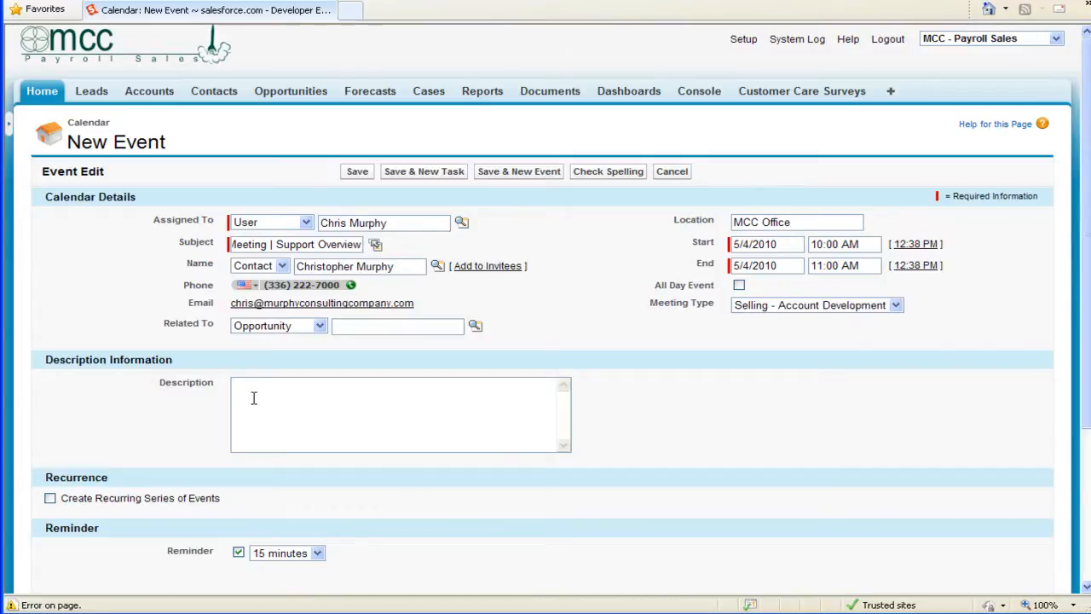
Write the description 'Chris: Please let me know of any conflicts with our time.'.
left_click(253, 411)
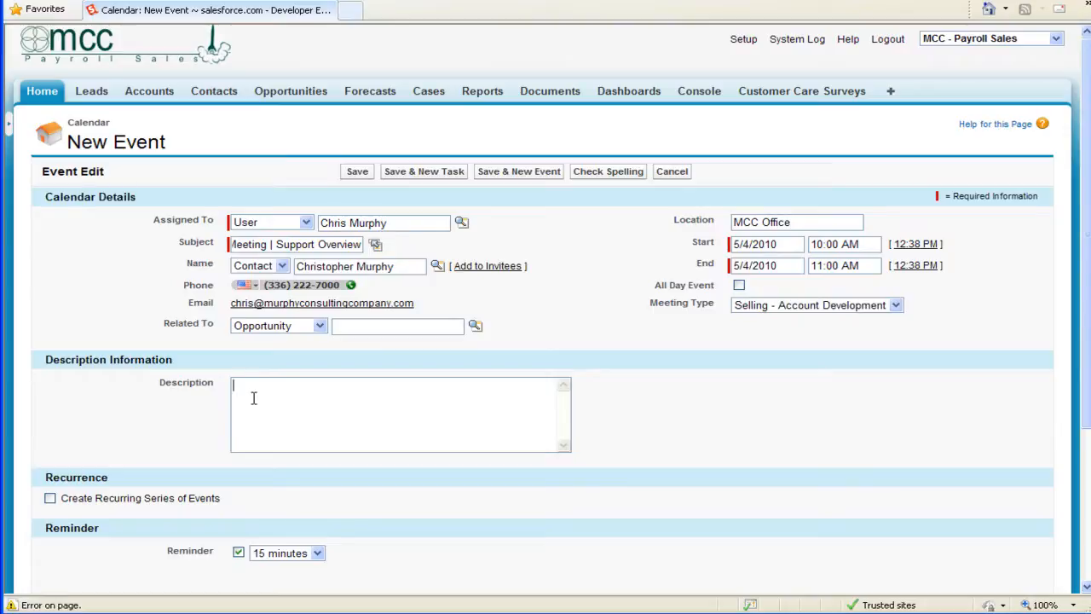
type("Chris")
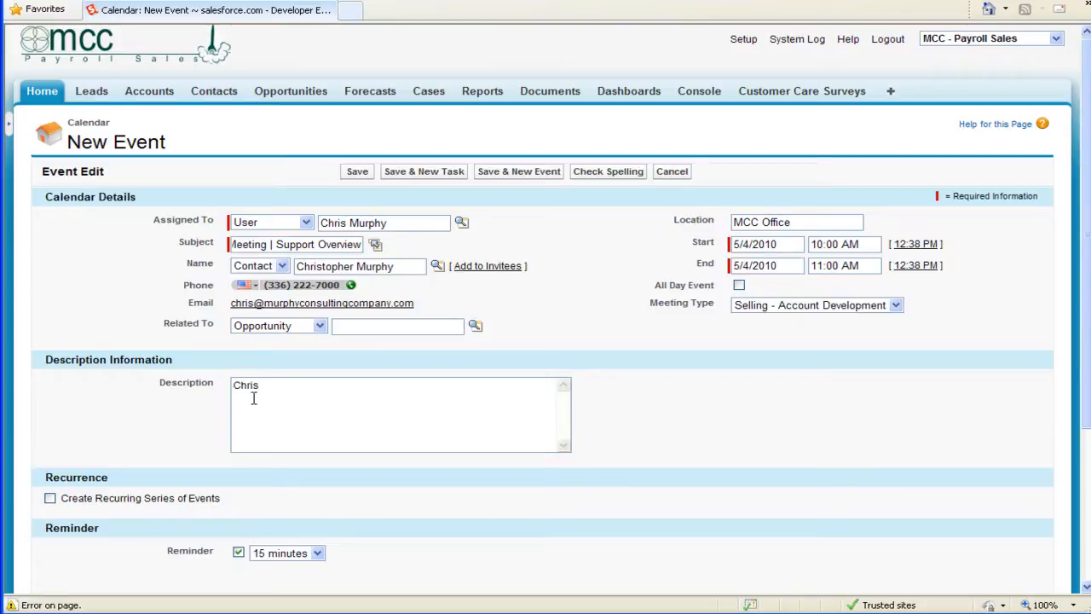
type(":")
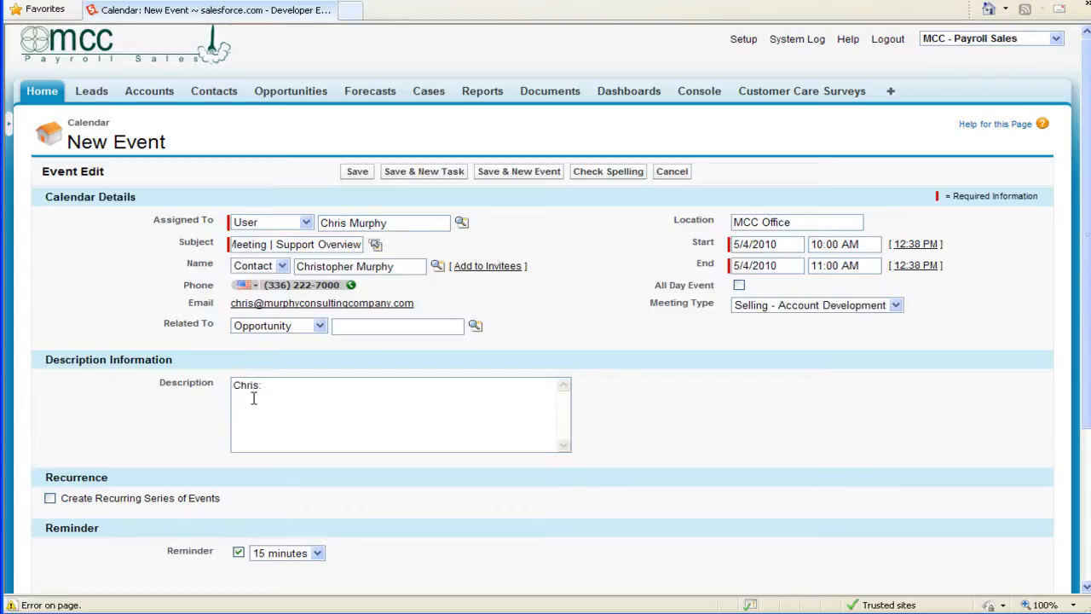
type("PLea")
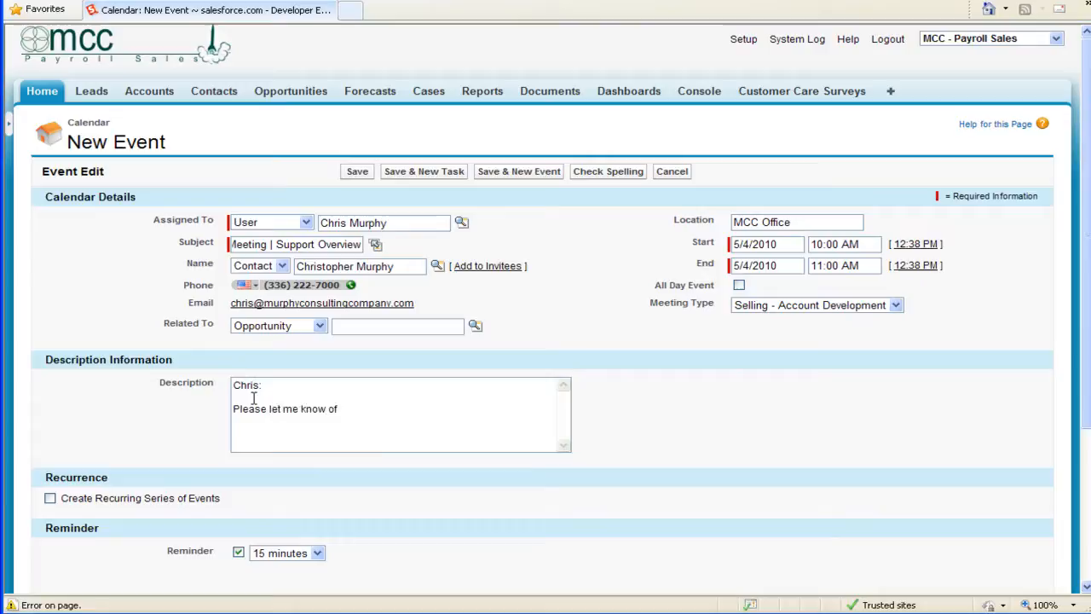
type("any conflict")
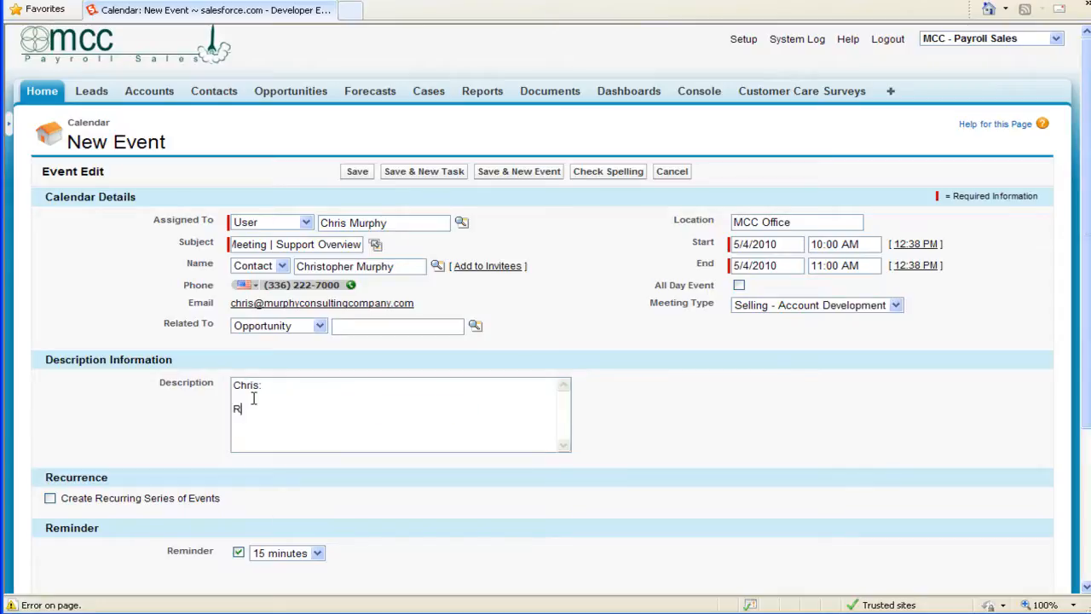
key("Backspace")
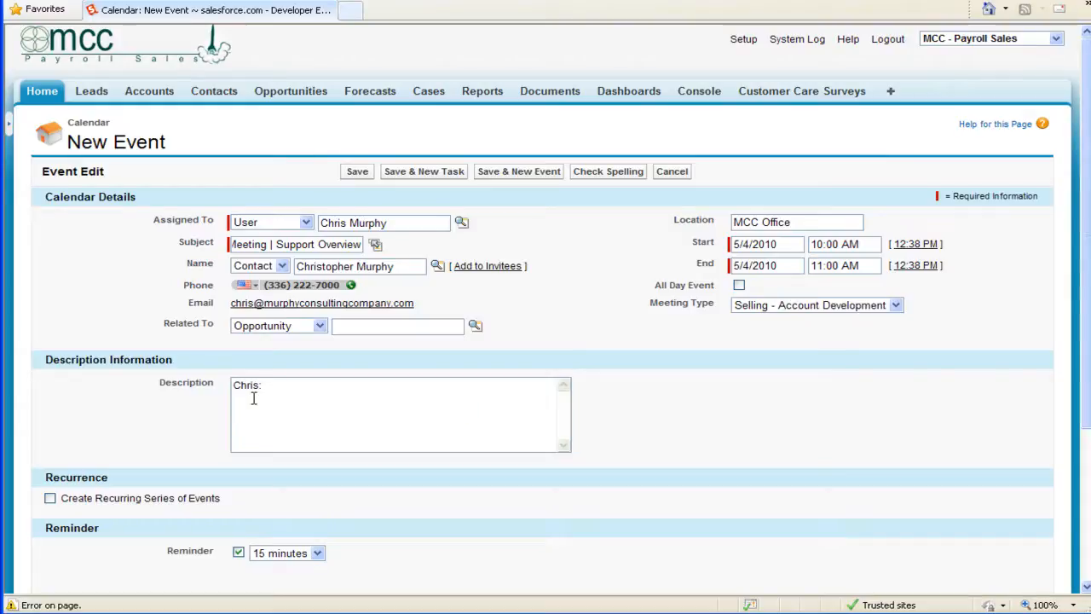
type("Please let me know of any conflicts with our time.")
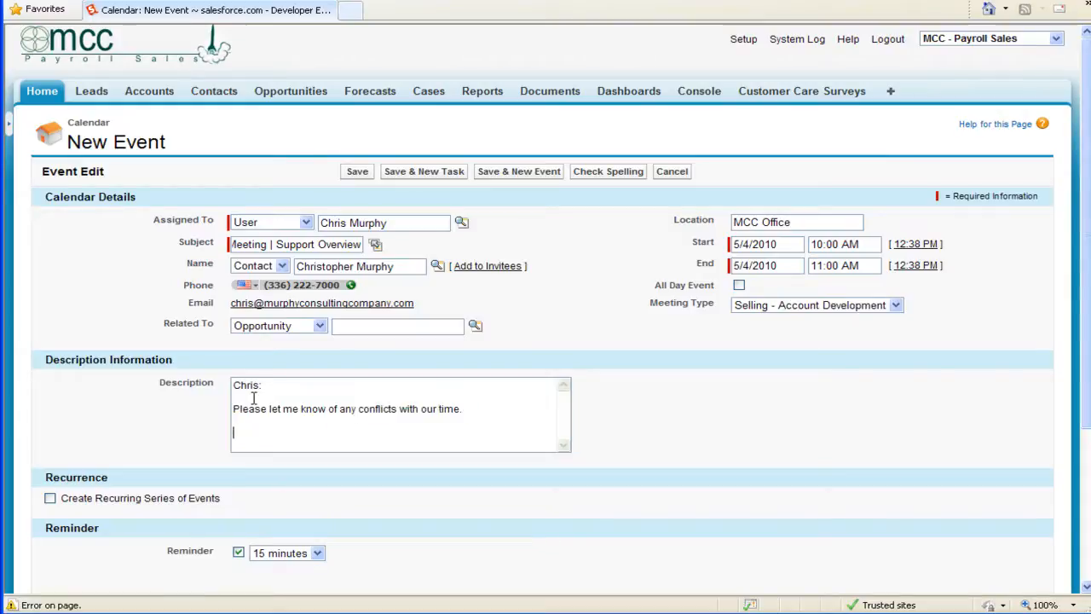
type("R")
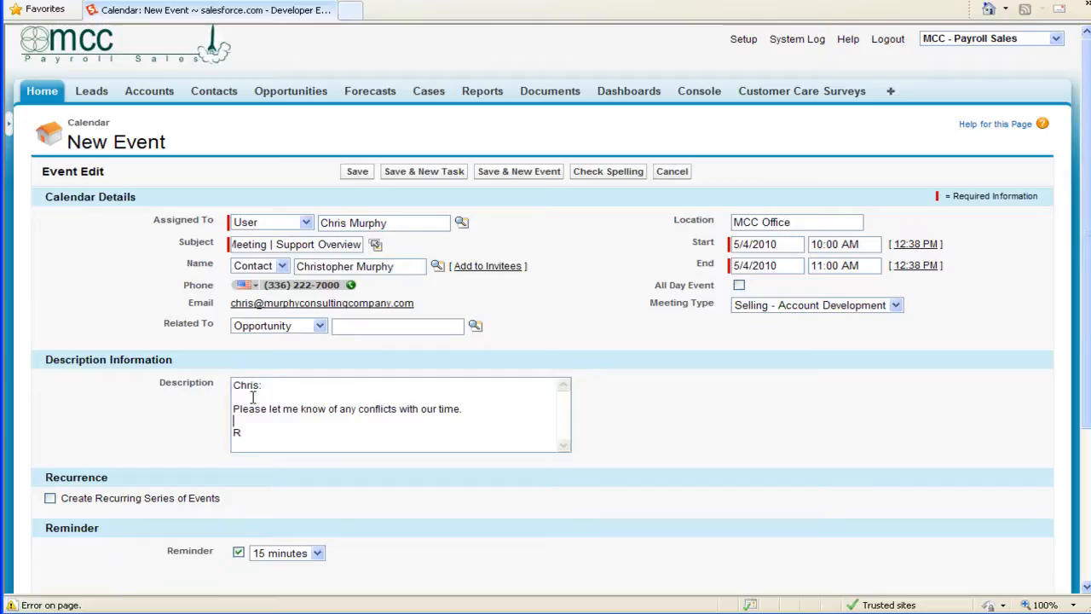
type("ough")
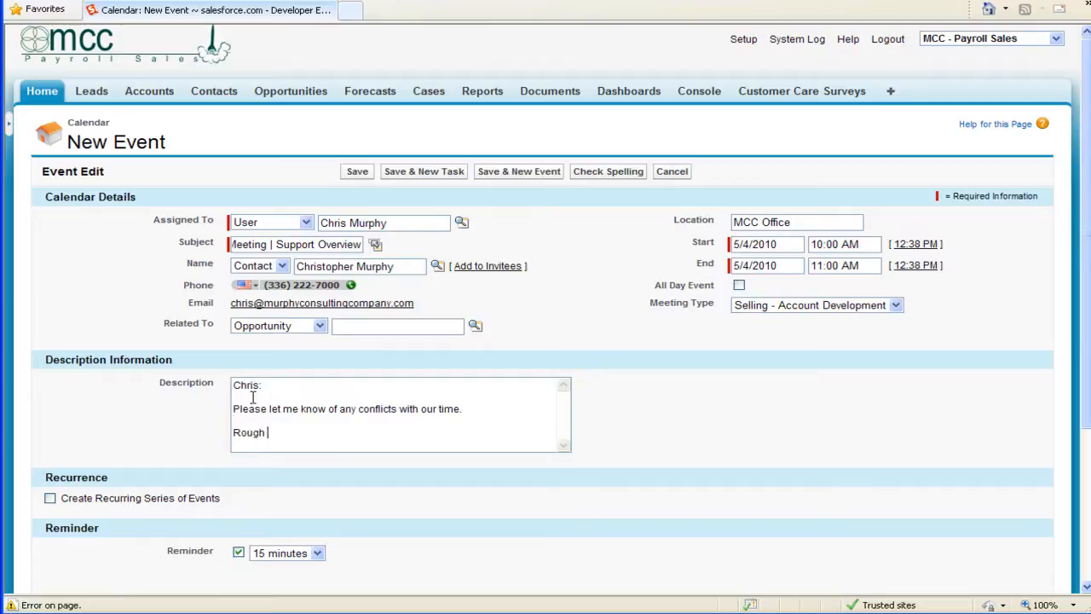
Add 'Rough agenda:' listing Company tour, Support process, Support Team and Q&A.
type("agenda:")
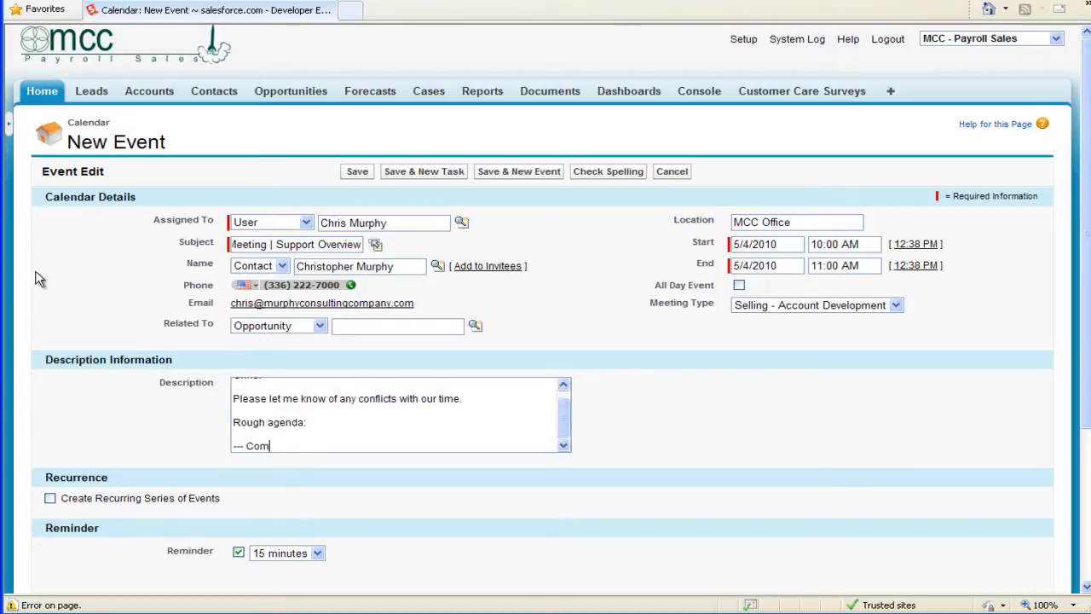
type("pany")
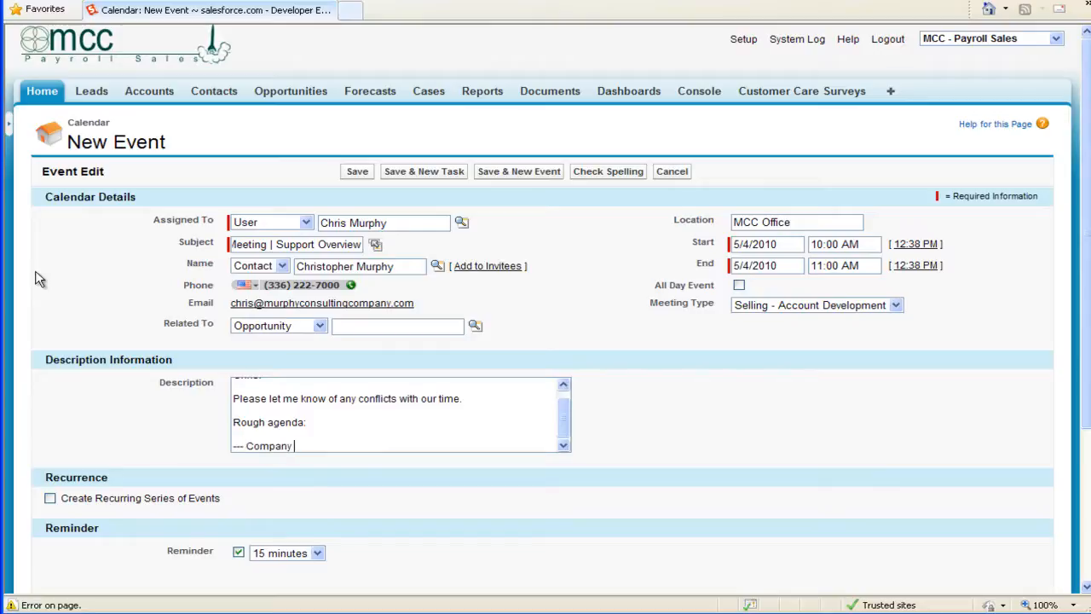
type("tour")
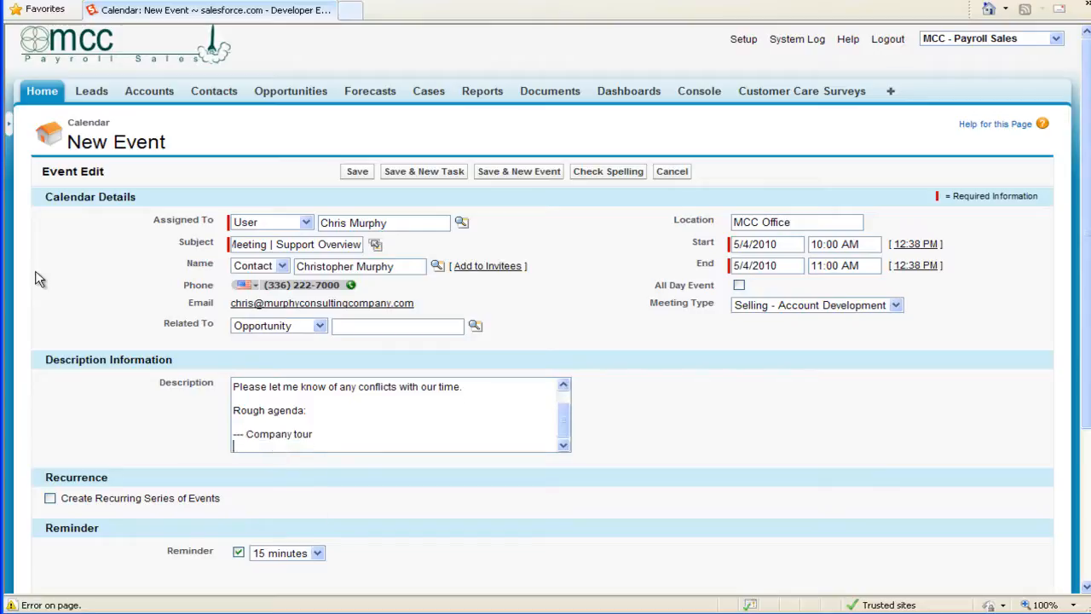
type("---")
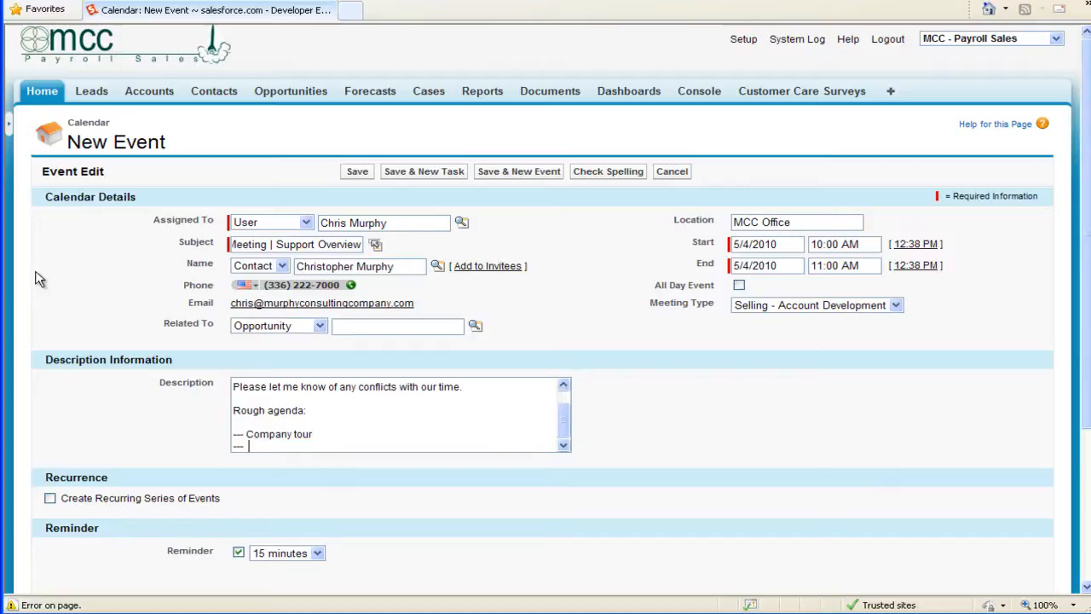
type("Cupp")
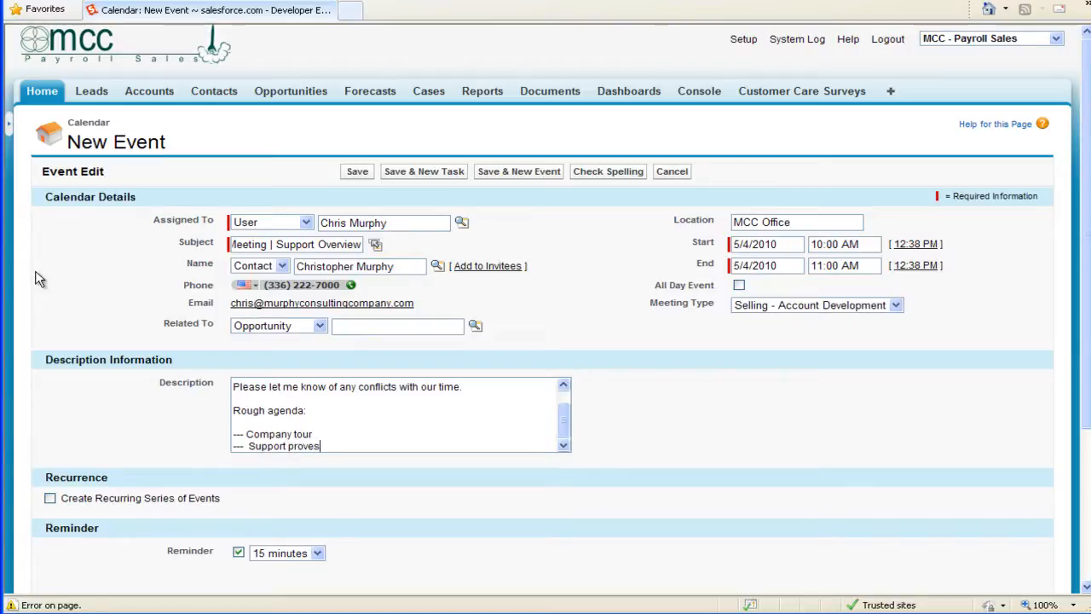
type("s")
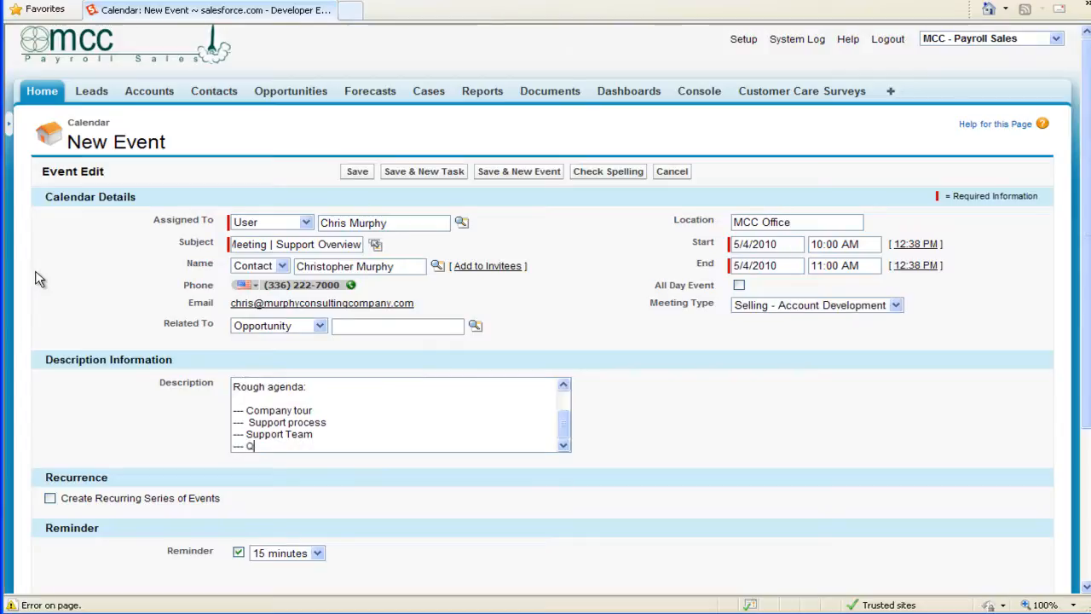
type("&A")
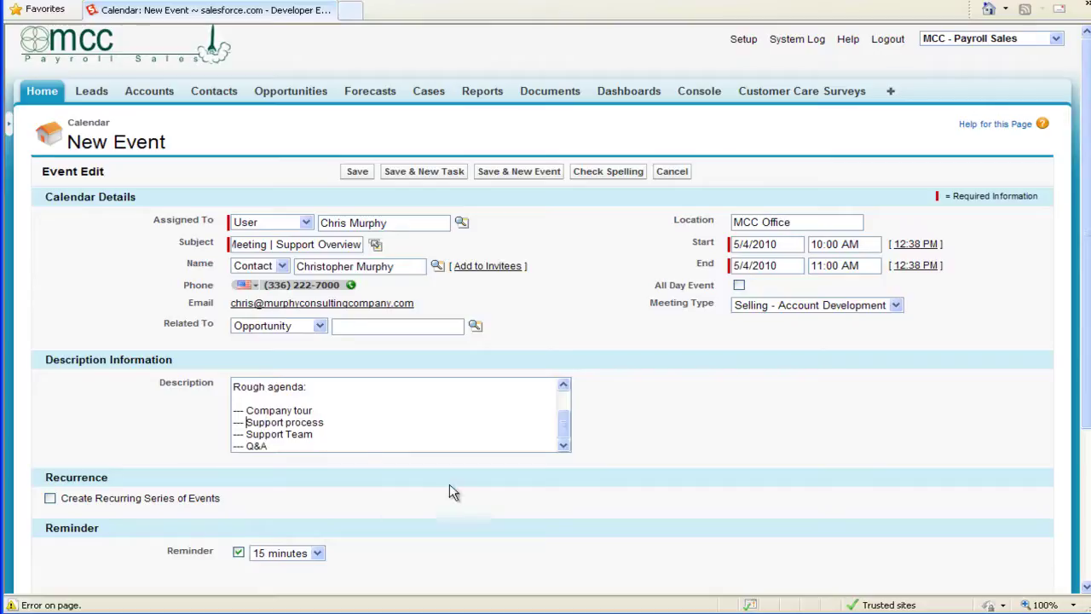
scroll("down", 3)
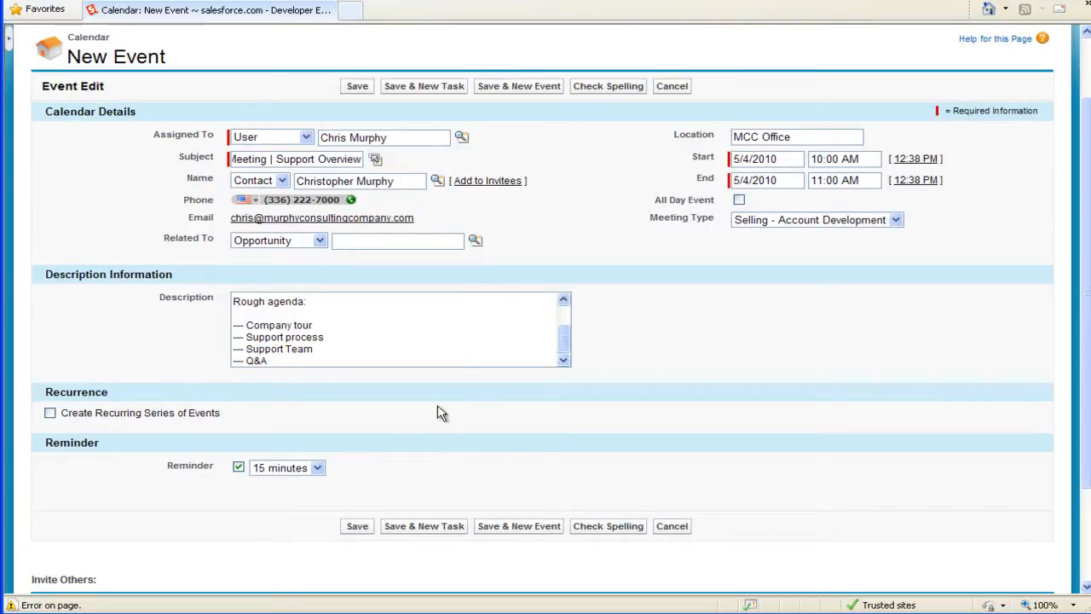
mouse_move(182, 382)
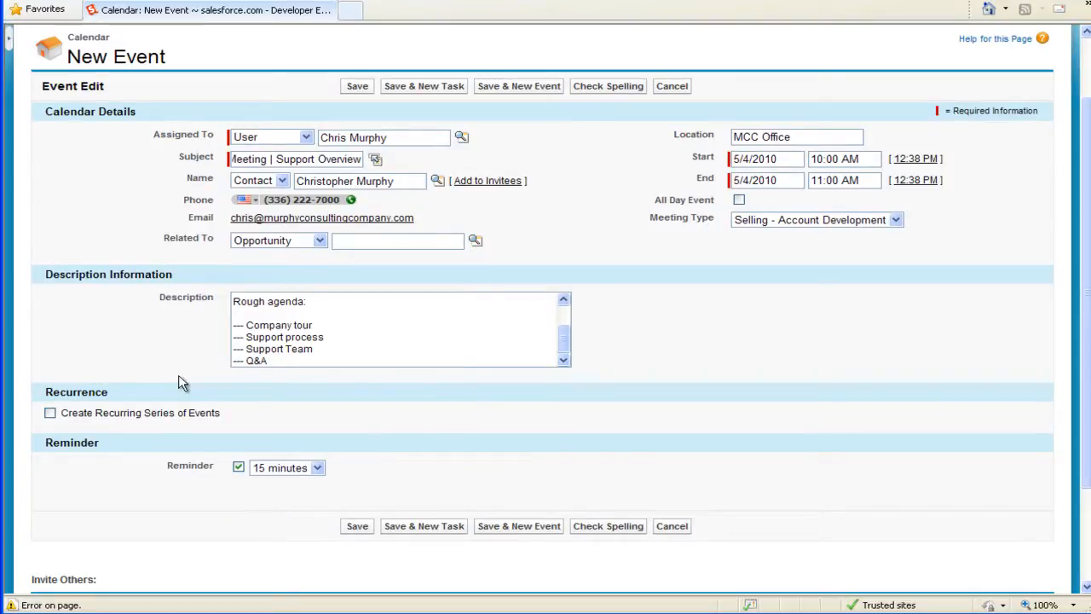
scroll("down", 3)
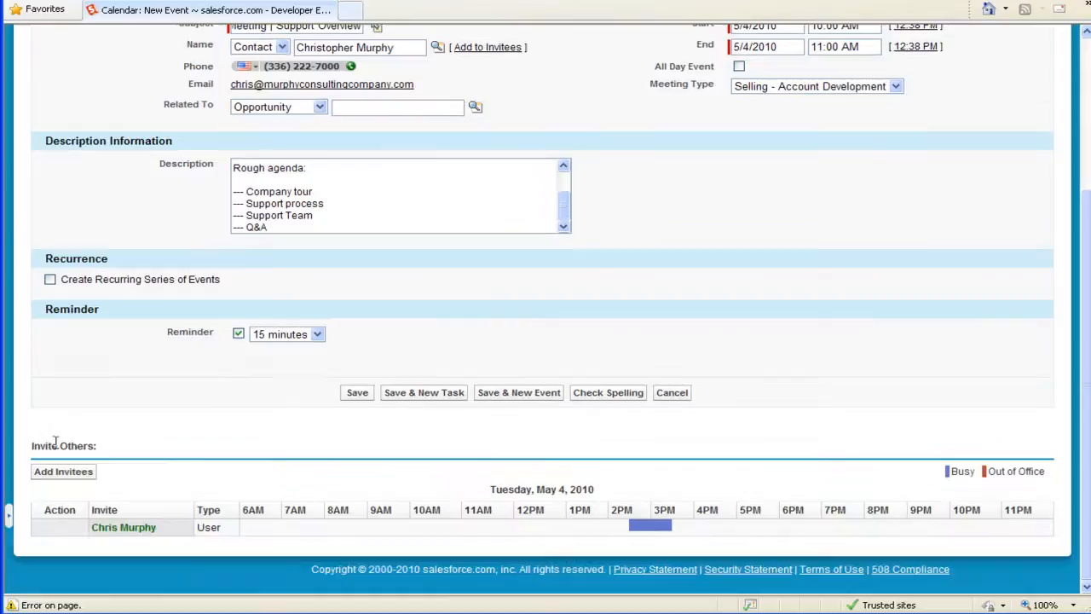
double_click(63, 445)
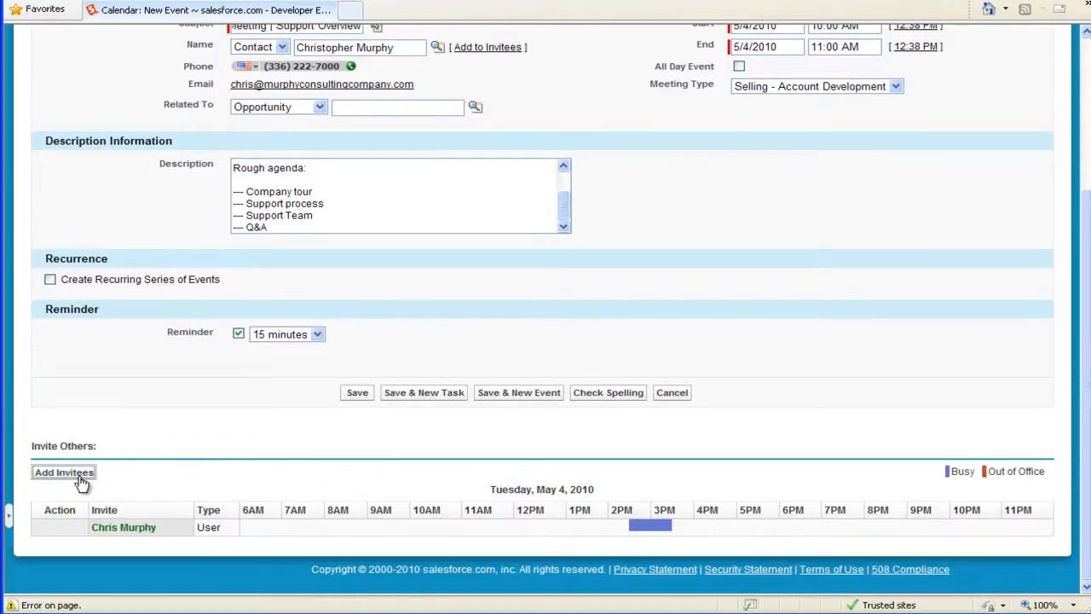
left_click(66, 473)
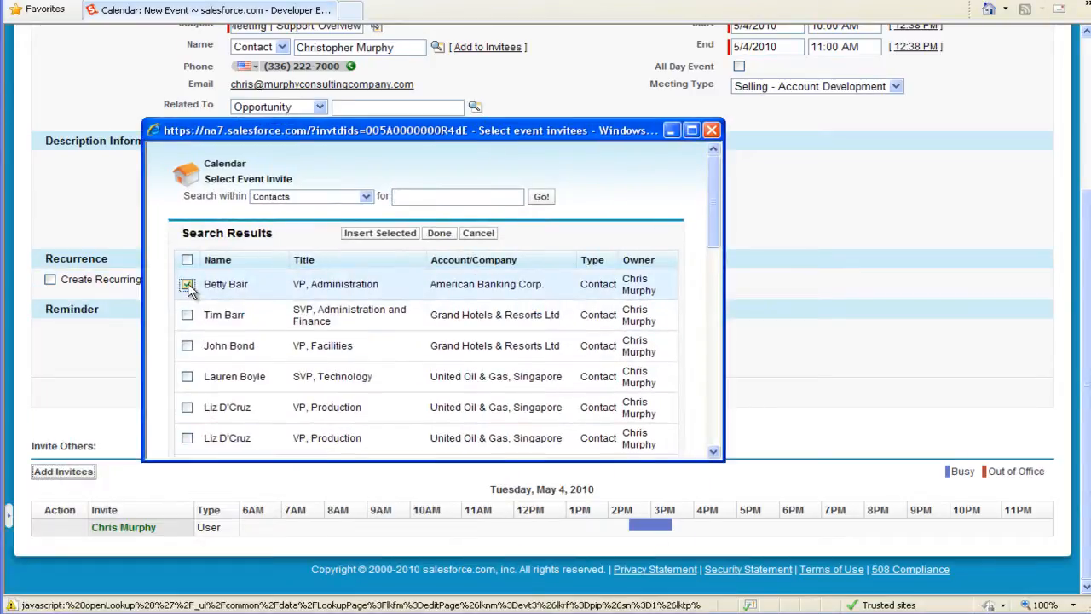
left_click(187, 284)
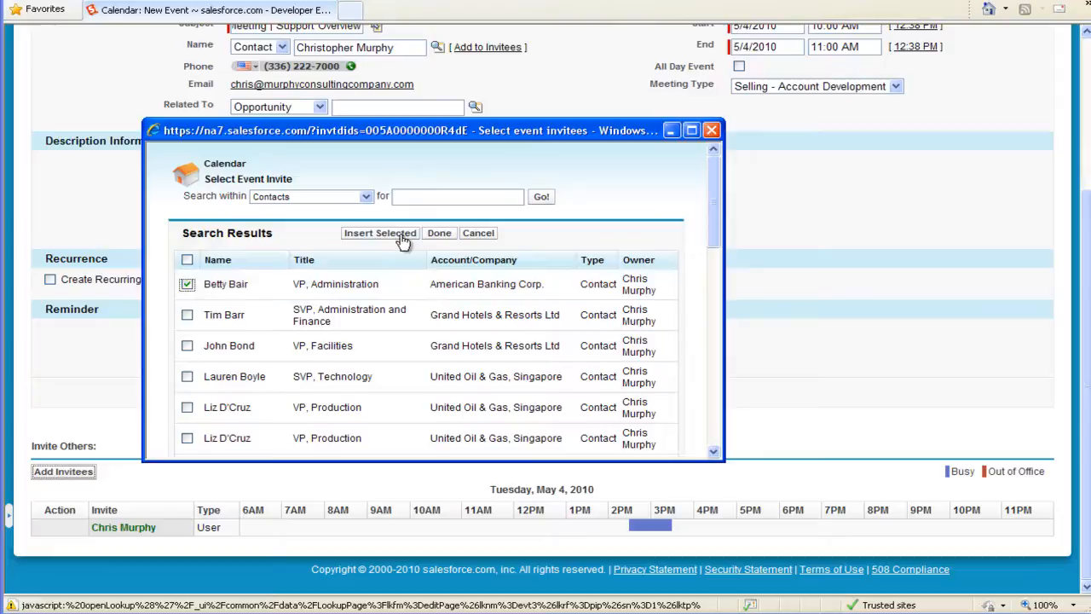
left_click(379, 232)
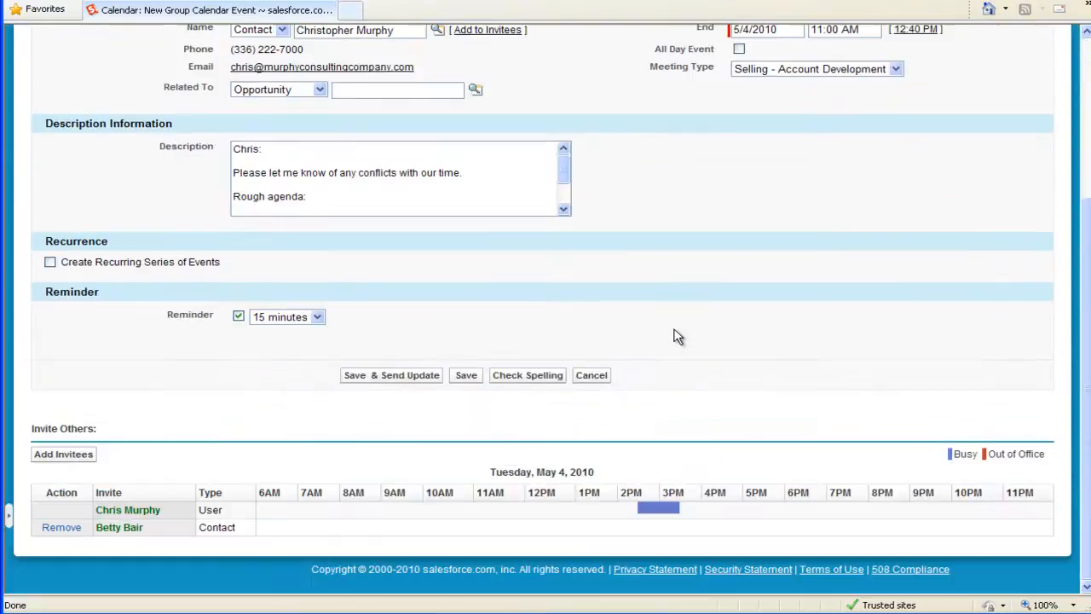
mouse_move(1001, 391)
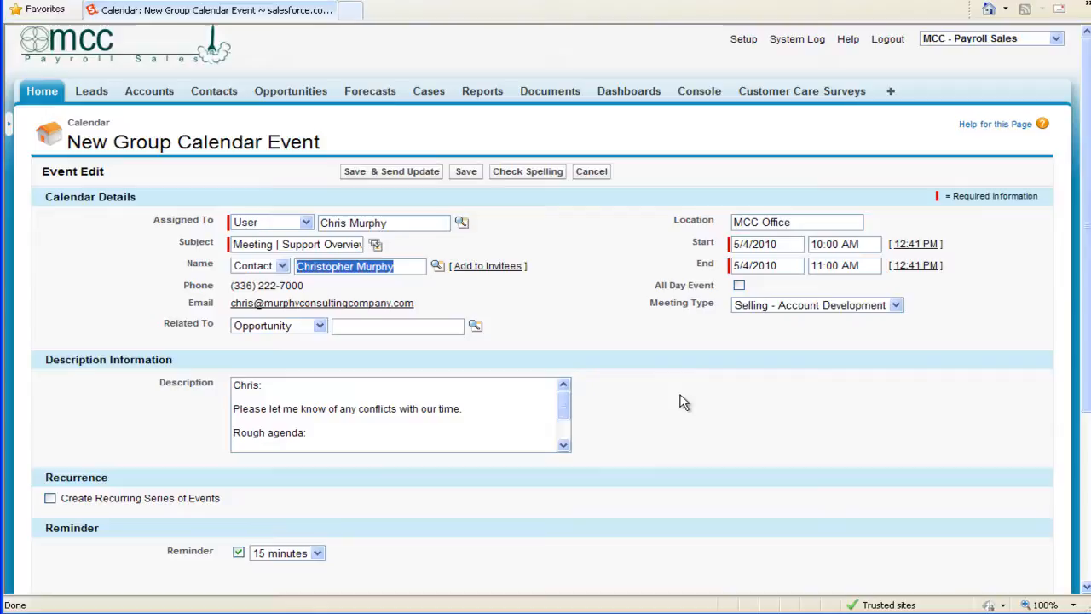
Save the group event with Save & Send Update to email the invitations.
scroll("down", 3)
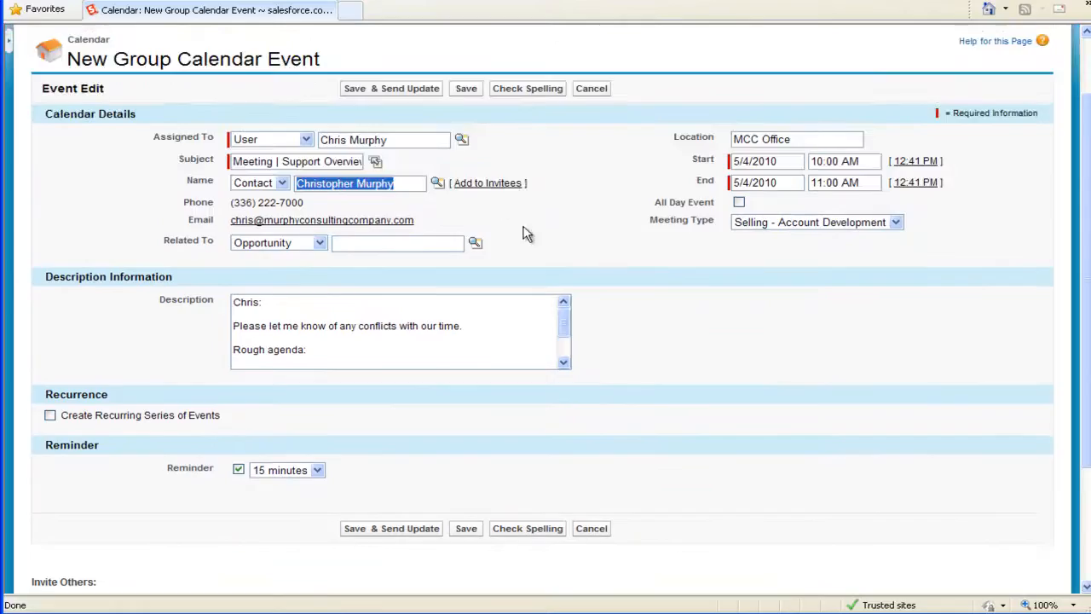
mouse_move(487, 183)
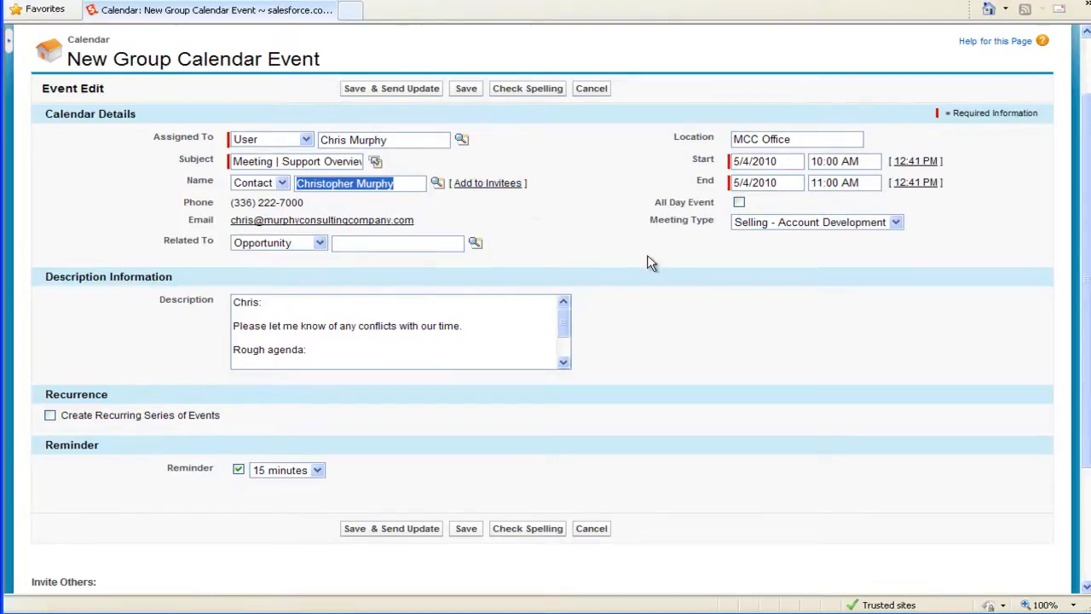
scroll("down", 3)
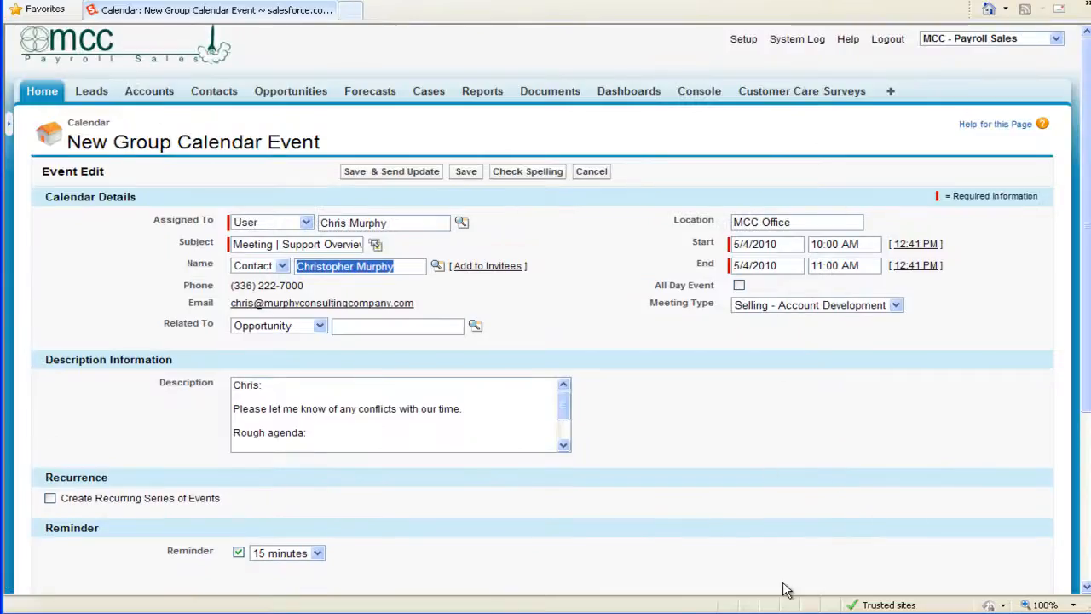
scroll("down", 3)
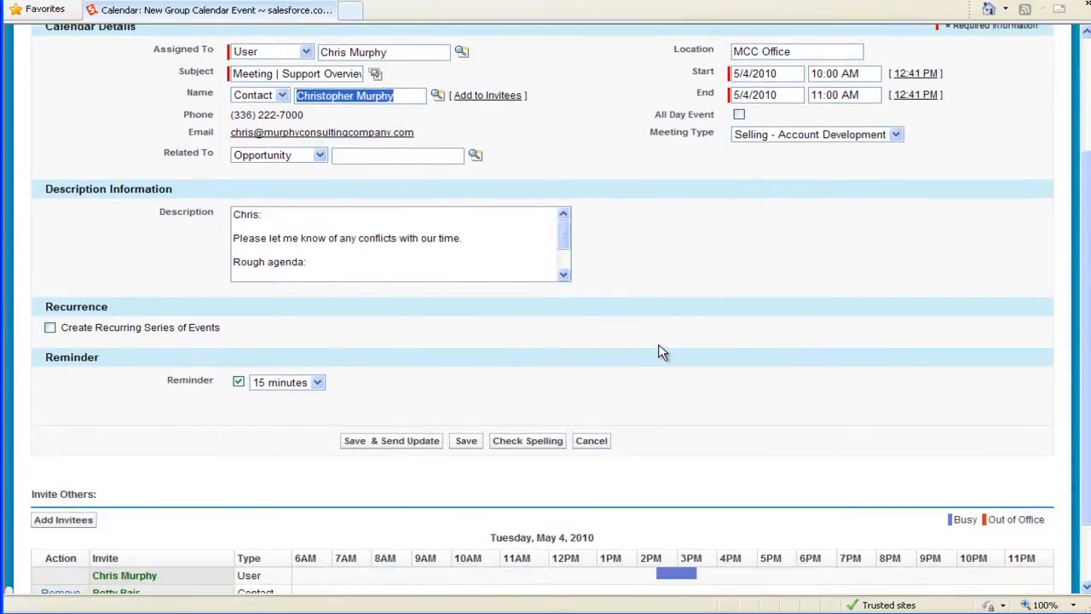
mouse_move(652, 348)
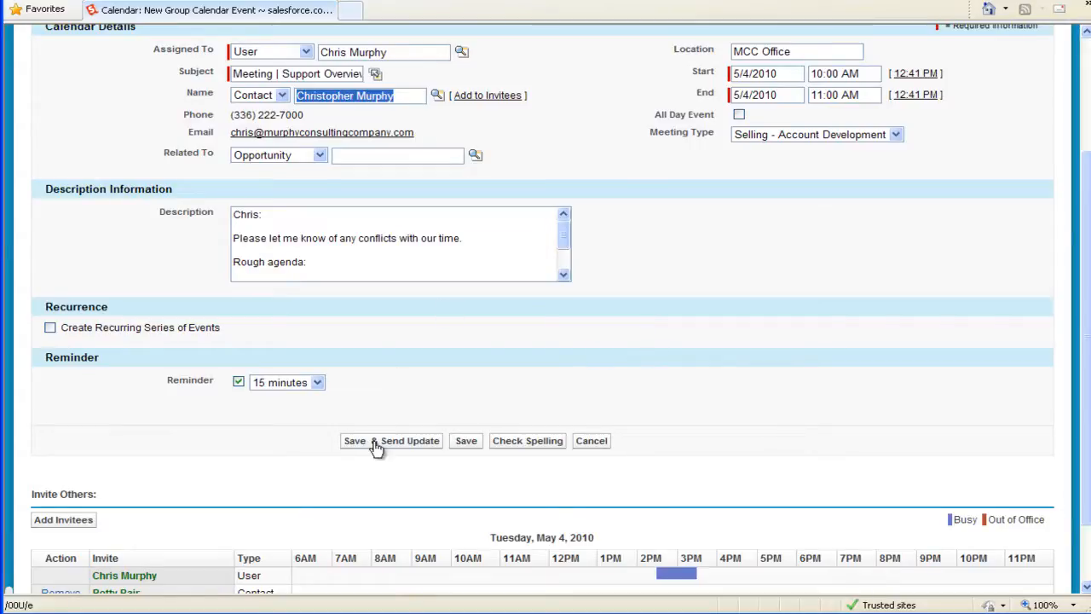
left_click(391, 441)
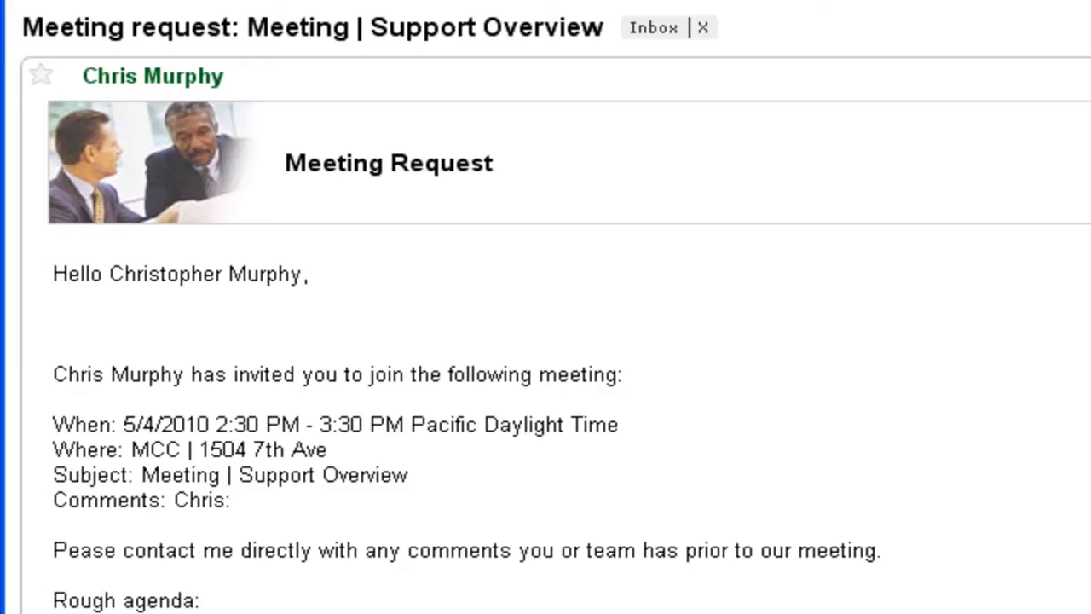
mouse_move(962, 260)
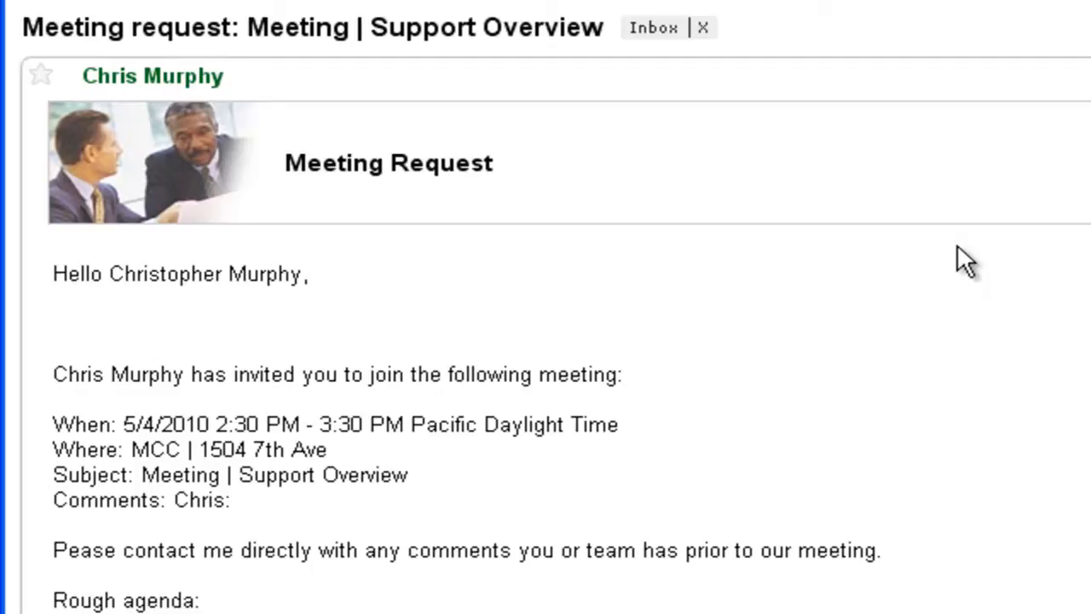
mouse_move(52, 168)
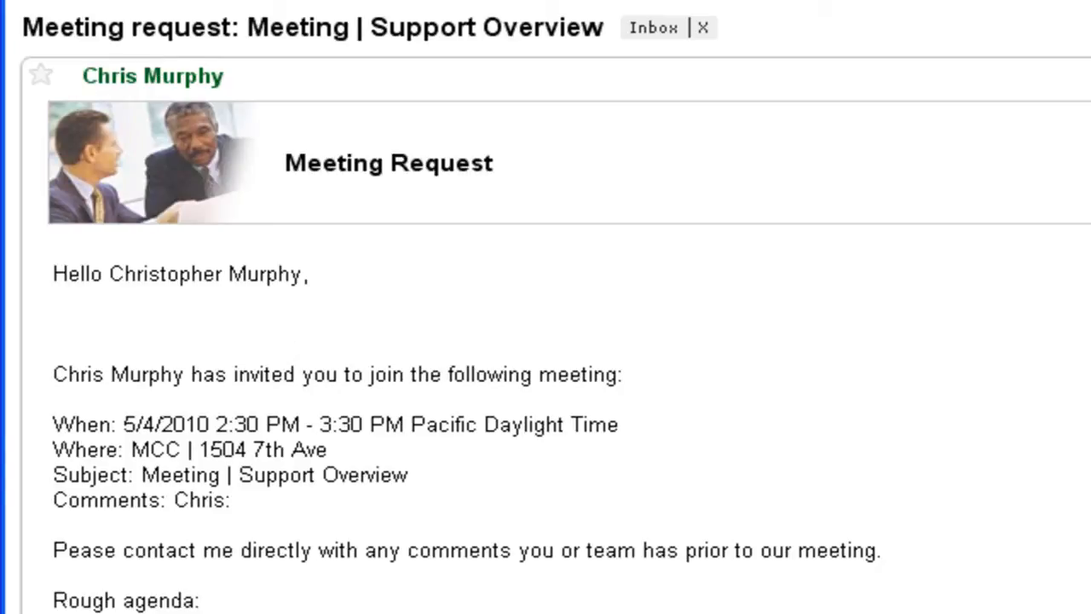
mouse_move(1061, 409)
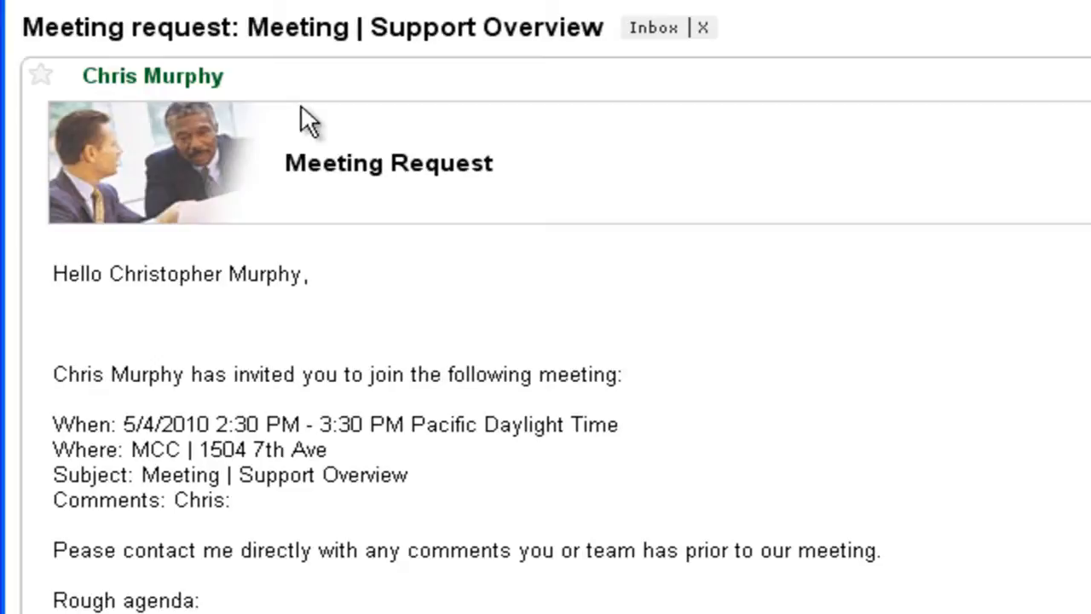
mouse_move(993, 412)
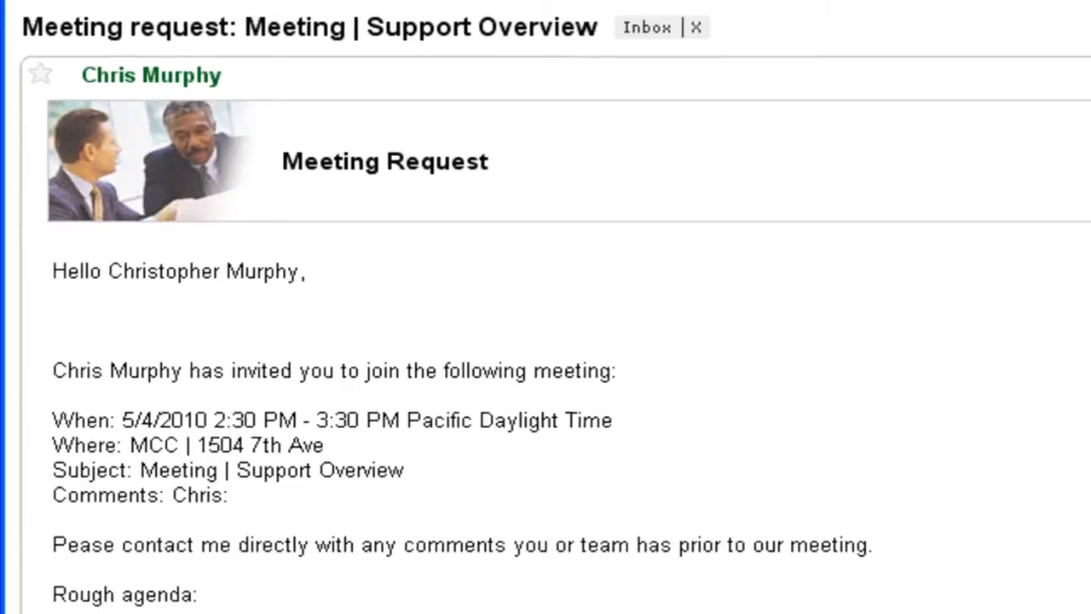
Open the email's 'here' invitation link in a new tab and switch to it.
right_click(376, 390)
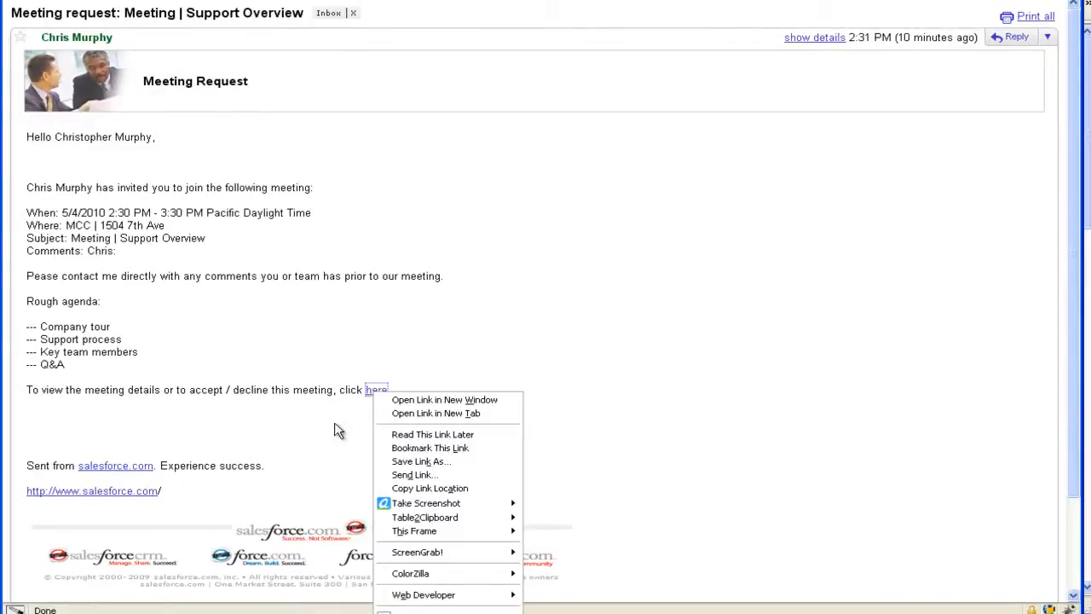
mouse_move(437, 412)
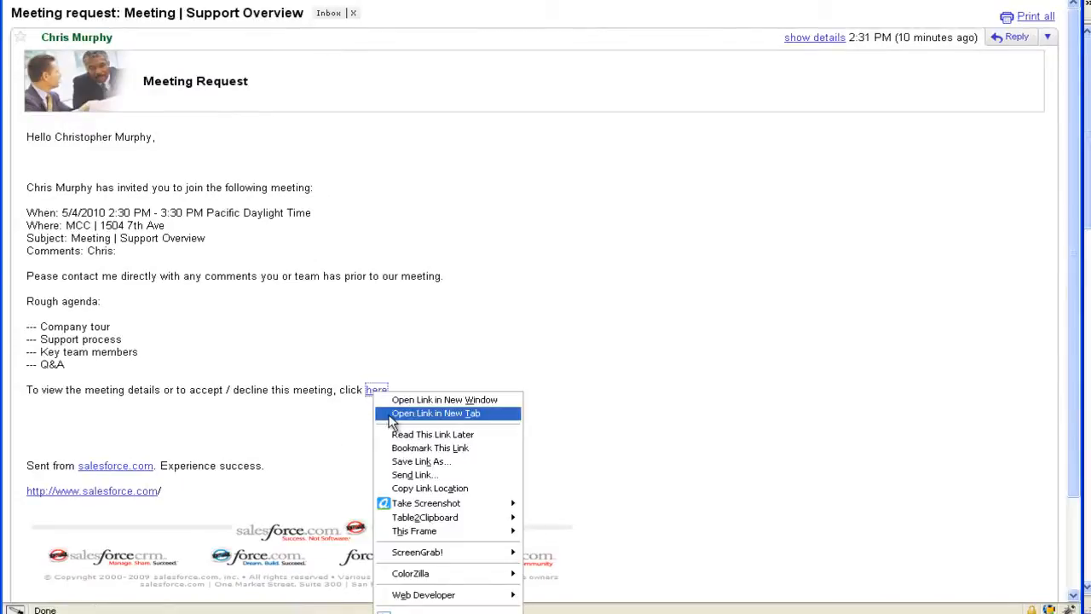
left_click(438, 413)
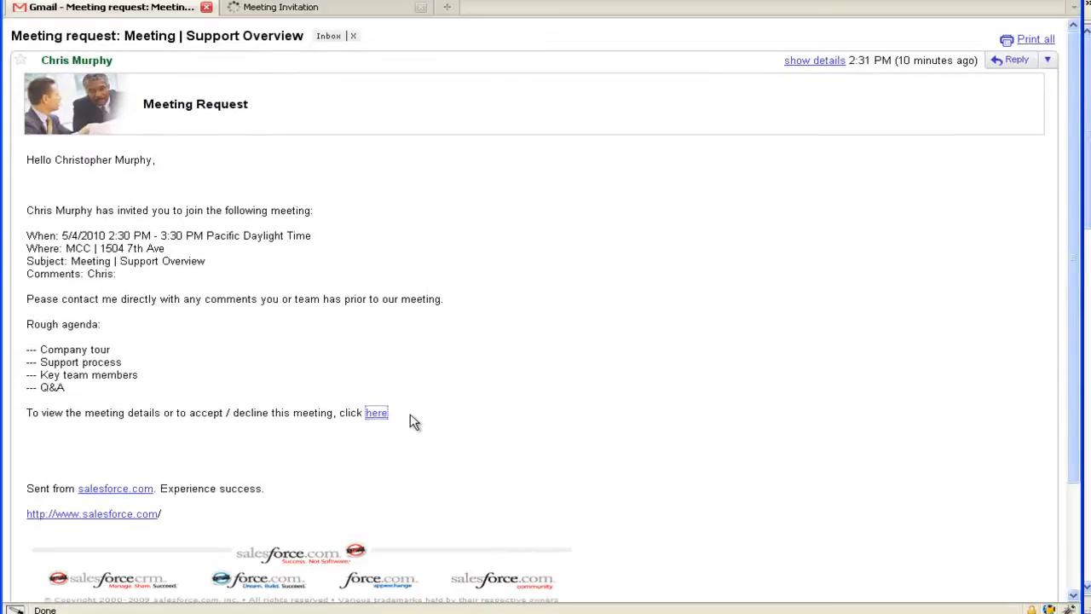
left_click(376, 412)
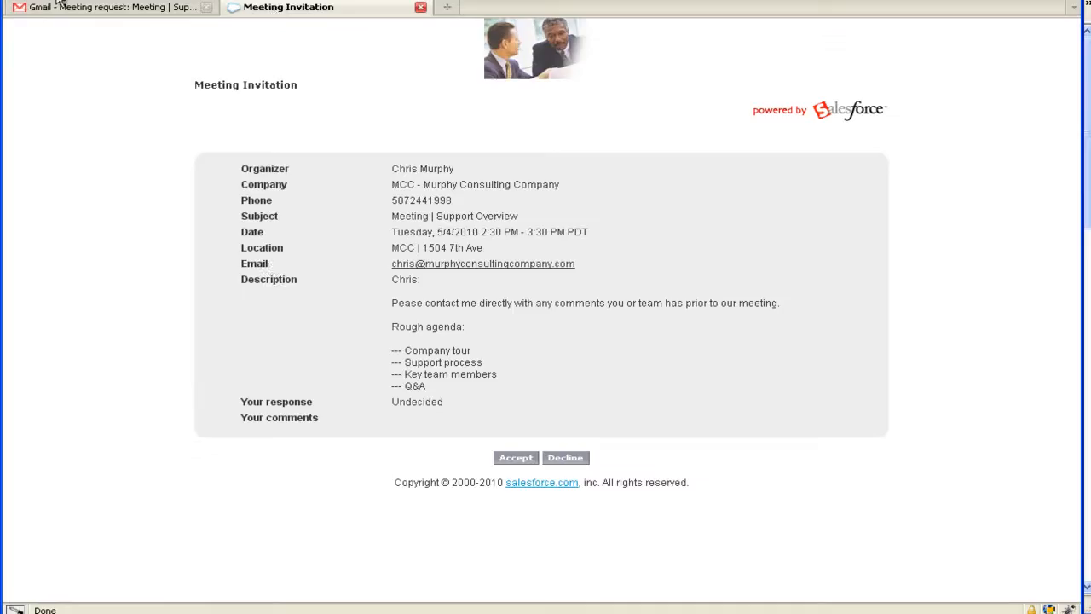
mouse_move(556, 230)
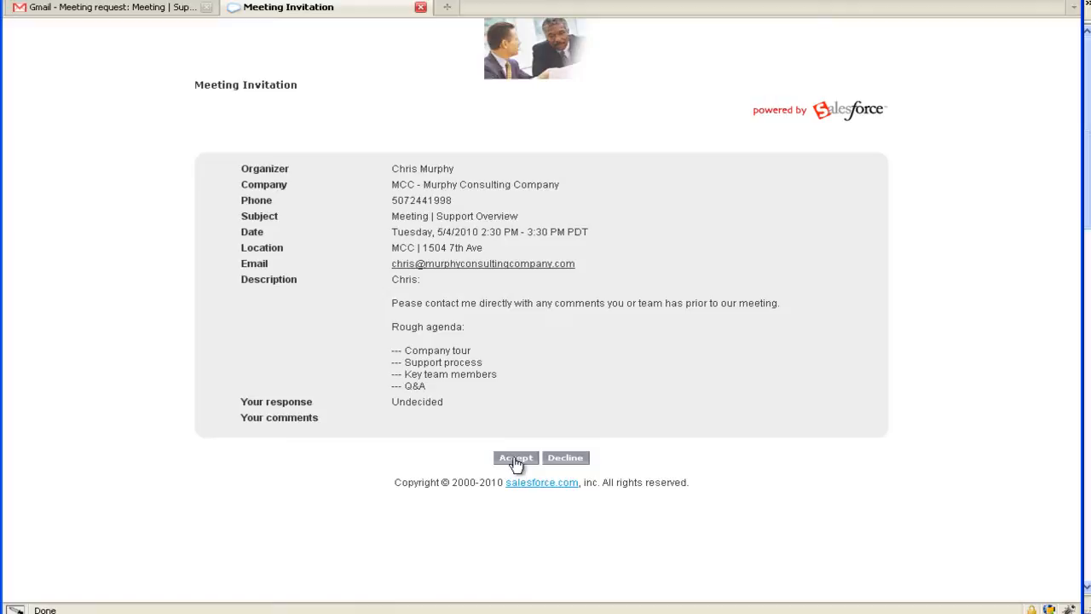
Accept the Meeting | Support Overview invitation.
left_click(516, 458)
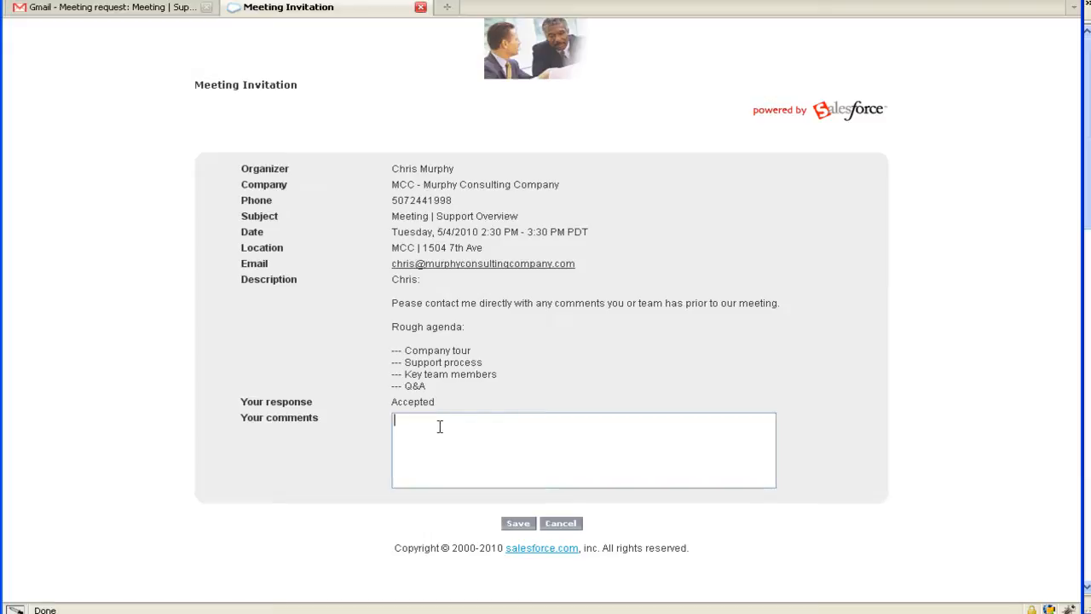
Save the acceptance with comment 'Looking forward to seeing the MCC ranch. You guys ROCK!'.
type("Looking forward to seeing the")
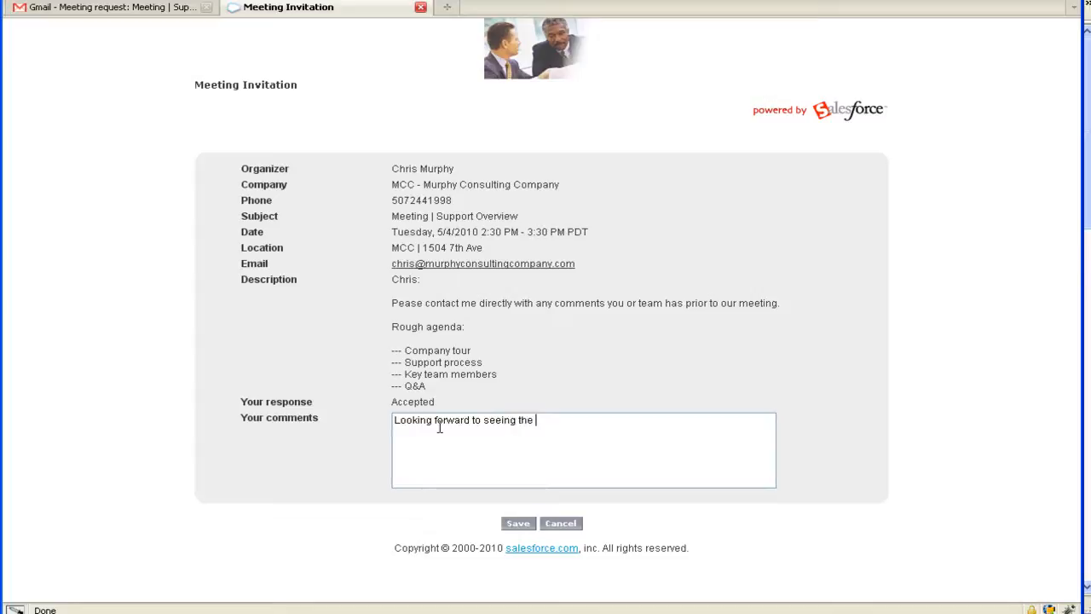
type("MCC ran")
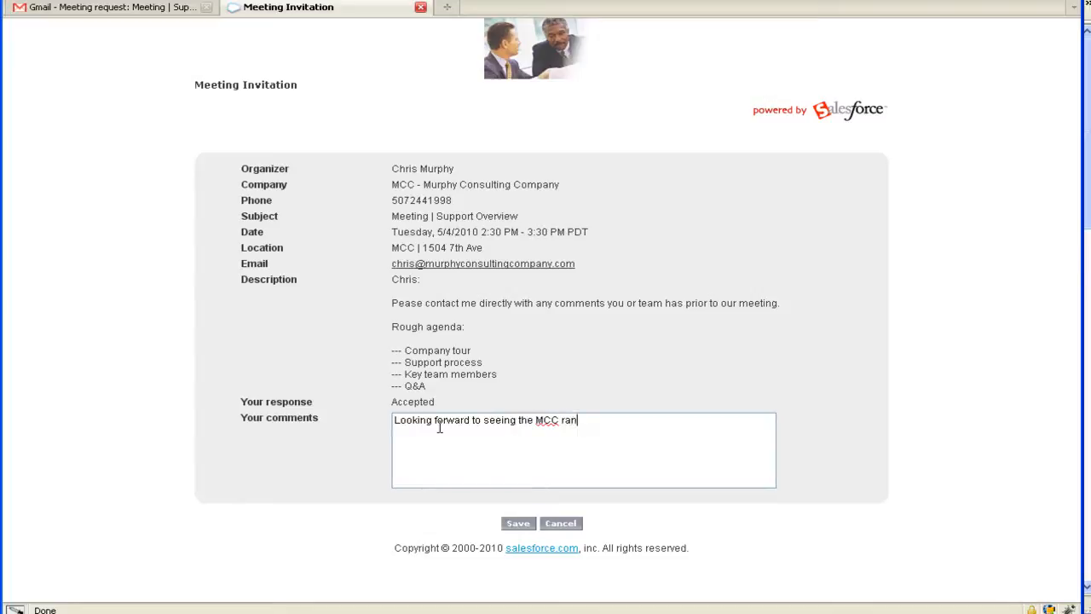
type("ch.")
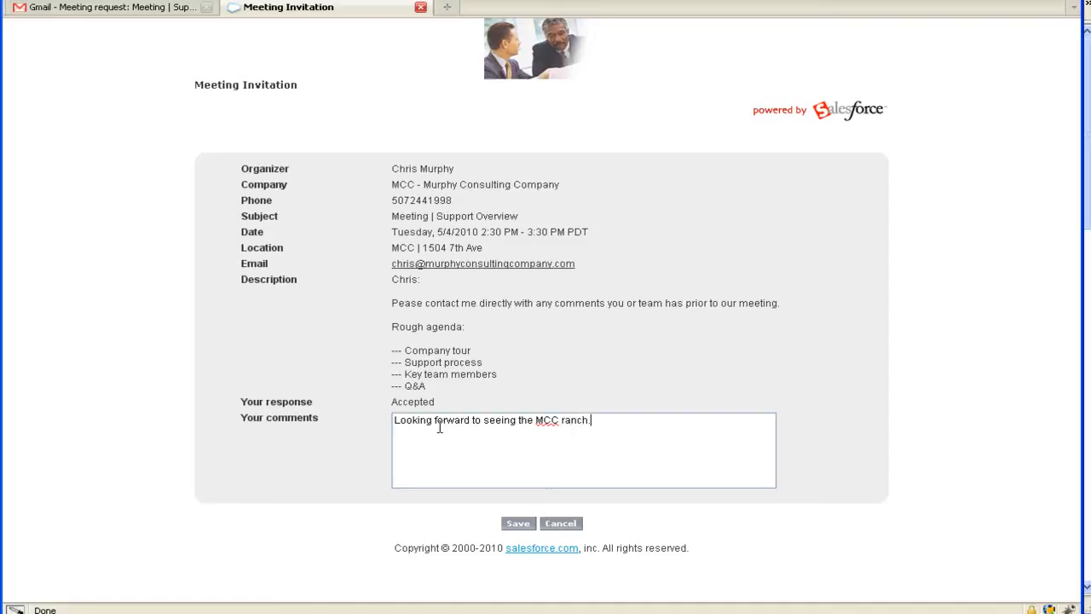
type("You guys")
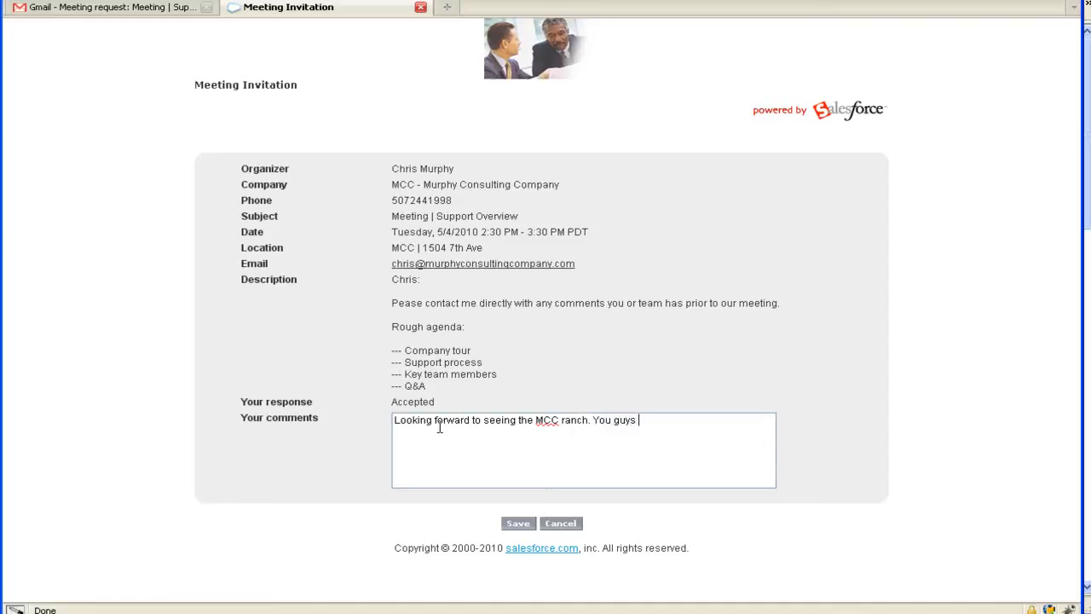
type("ROCK!")
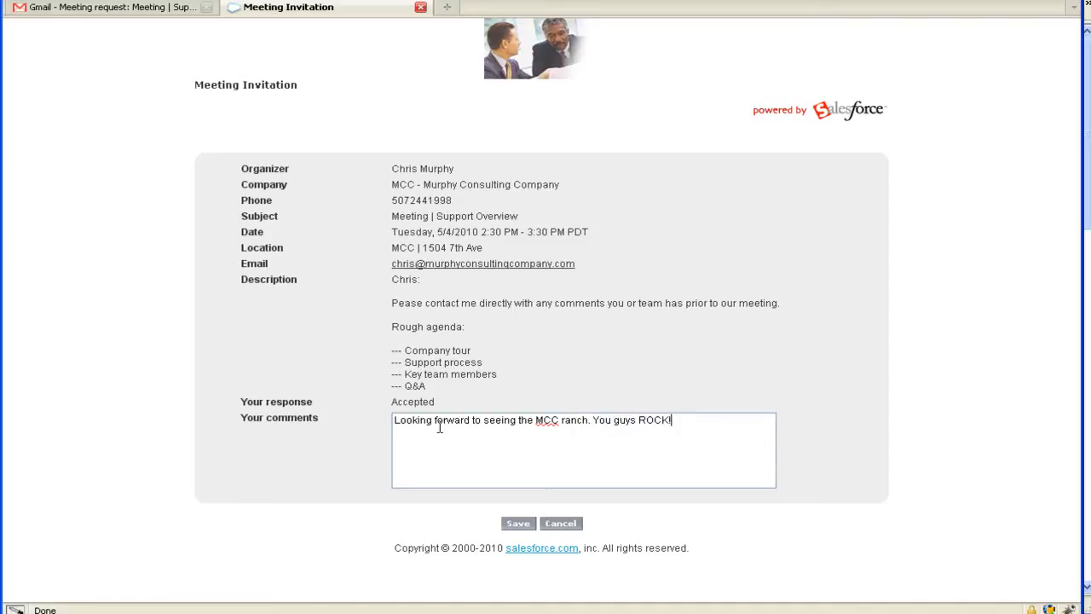
mouse_move(508, 474)
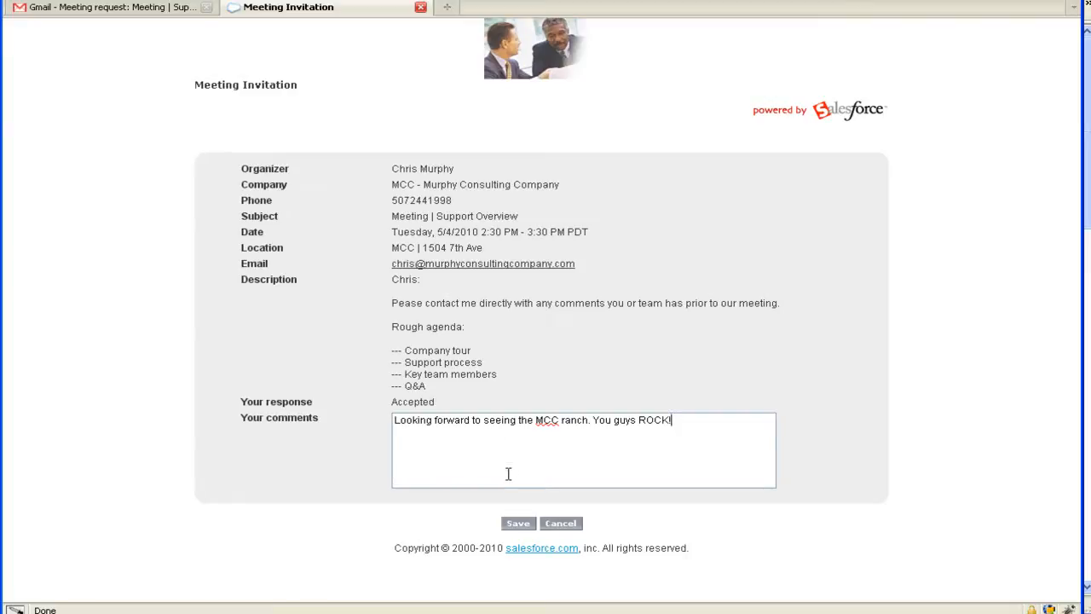
mouse_move(492, 501)
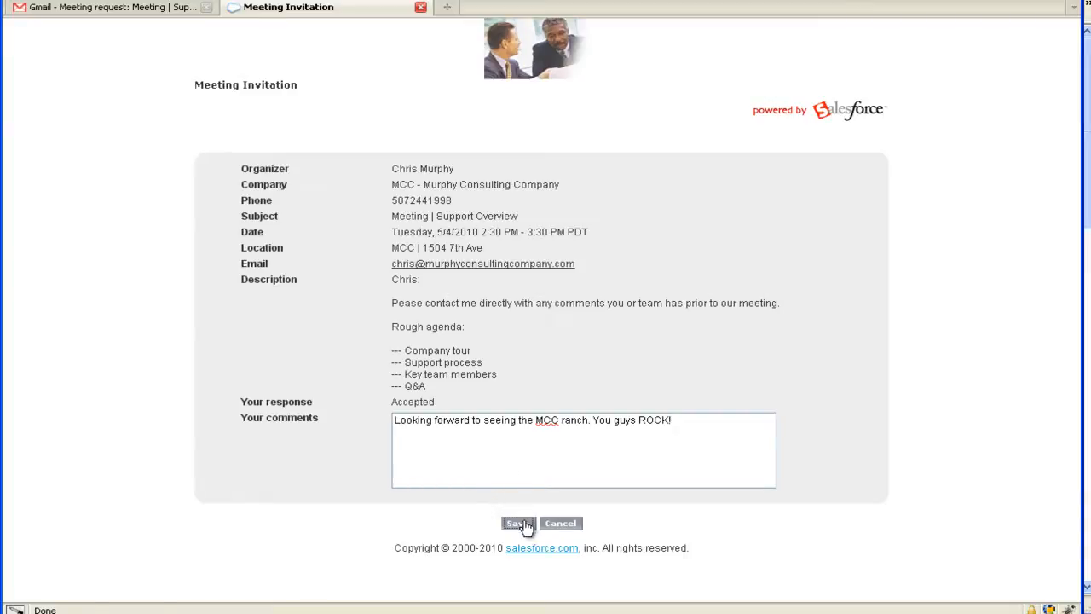
left_click(515, 523)
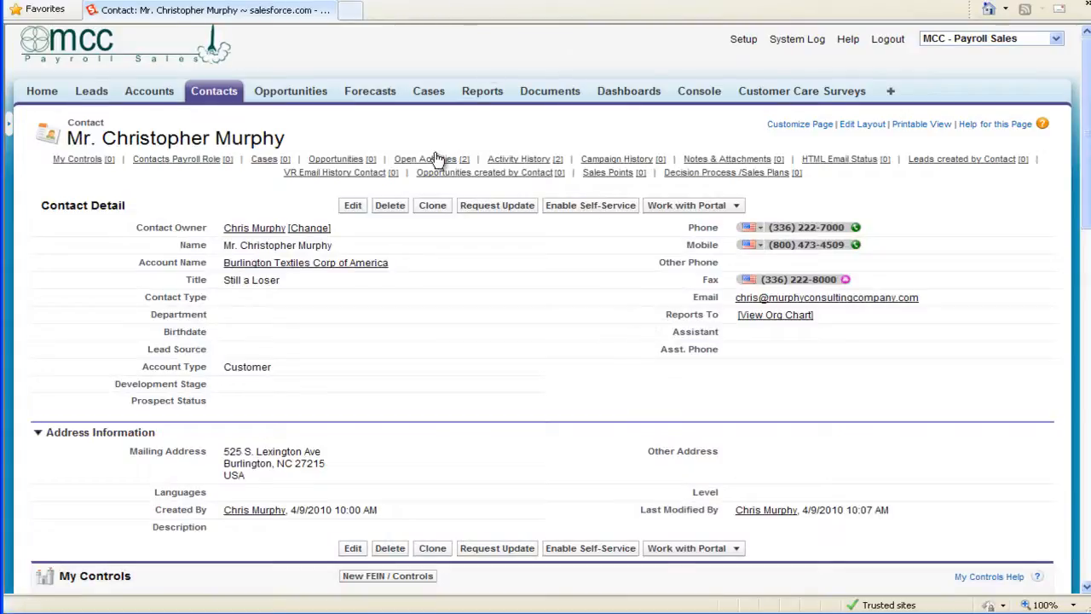
From the contact's Open Activities, open the 5/4/2010 2:30 PM Meeting | Support Overview event.
scroll("down", 3)
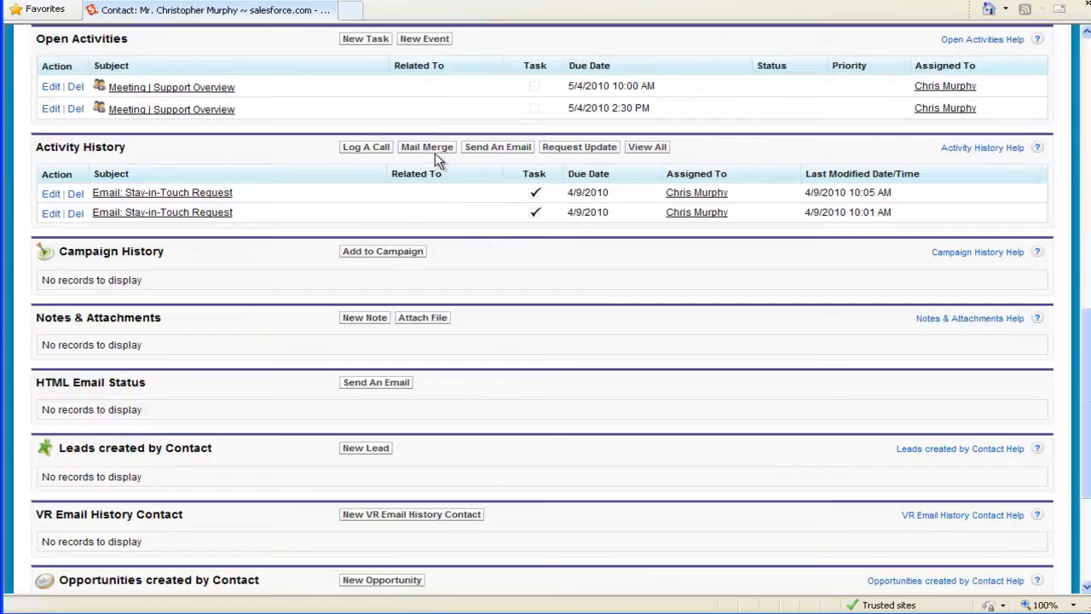
mouse_move(180, 120)
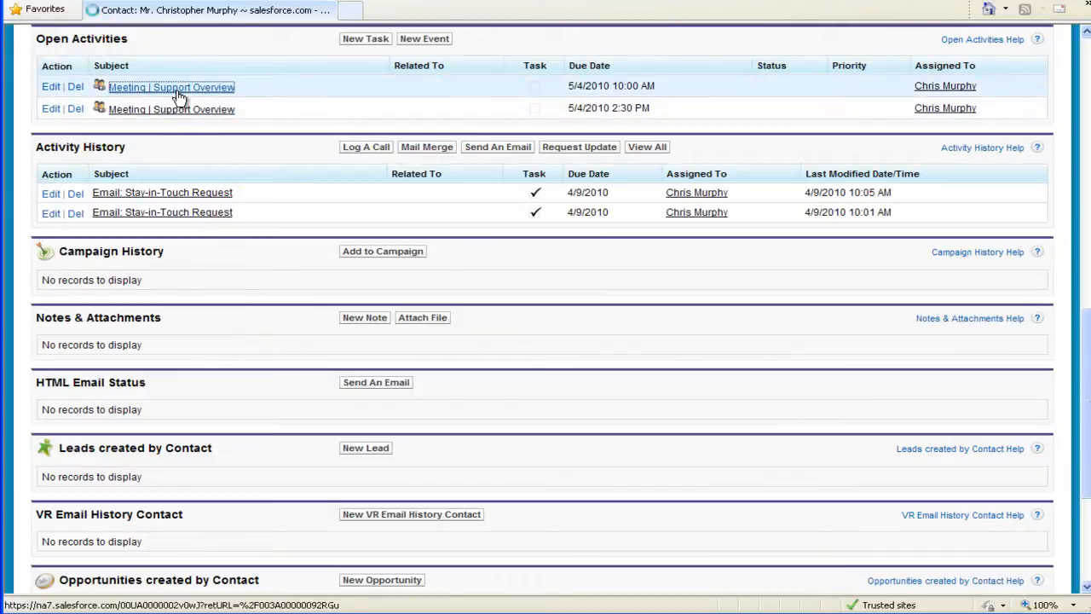
left_click(171, 87)
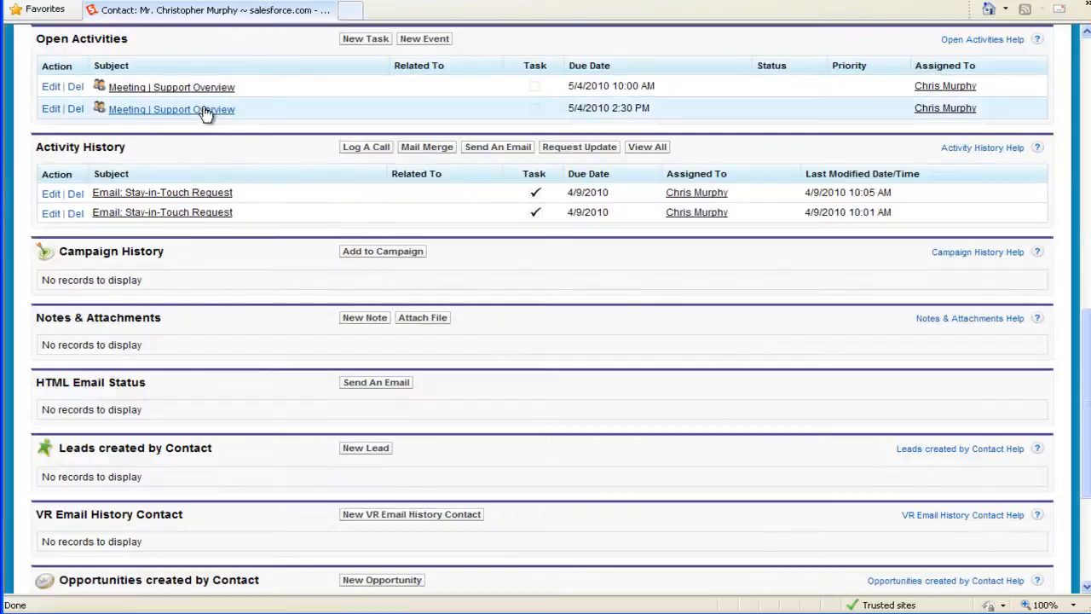
left_click(171, 109)
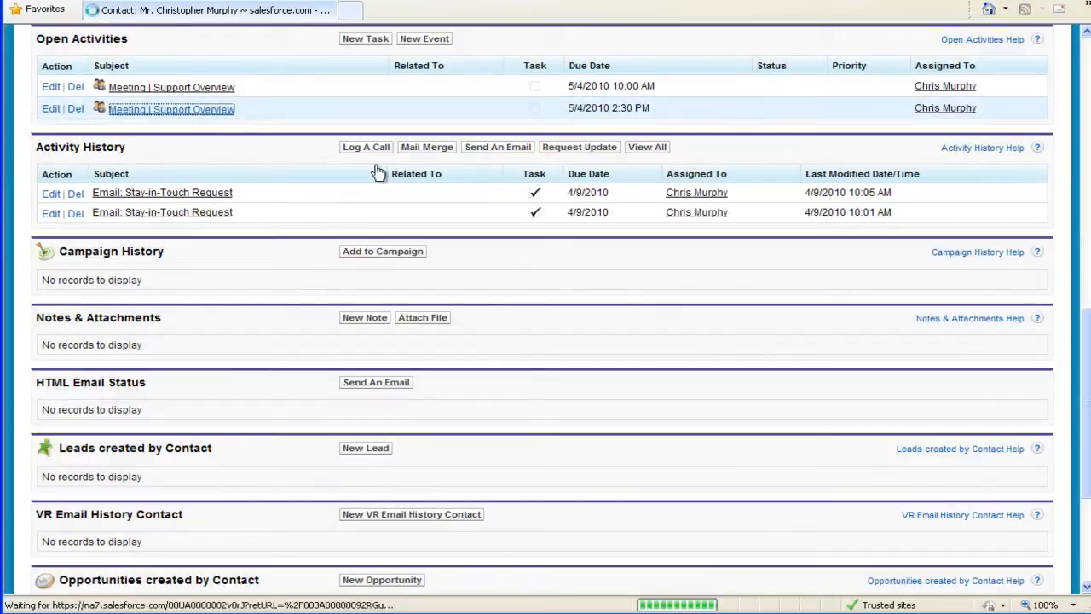
left_click(171, 109)
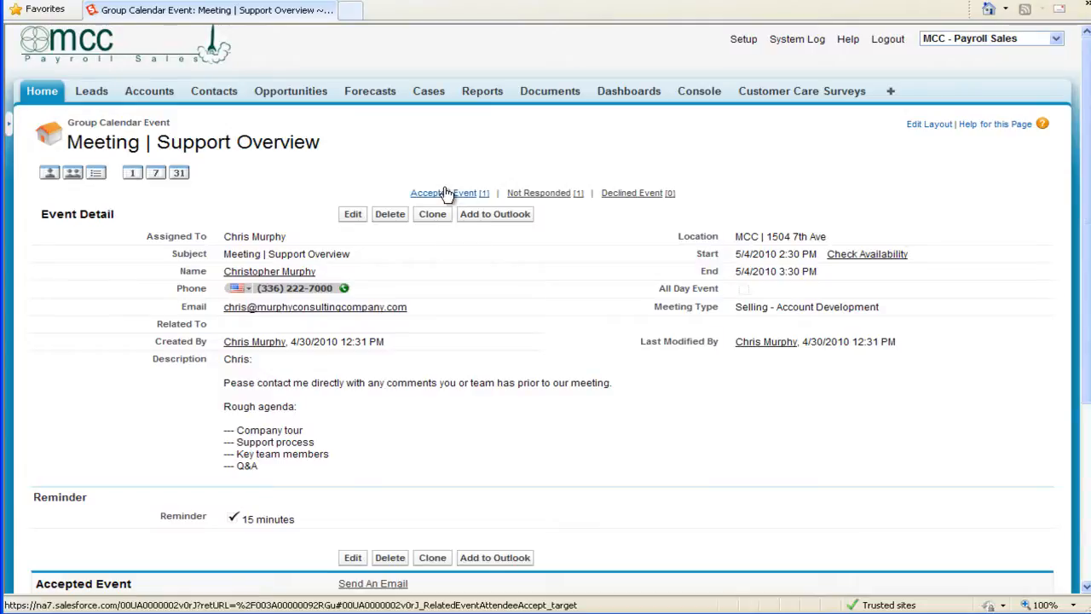
scroll("down", 3)
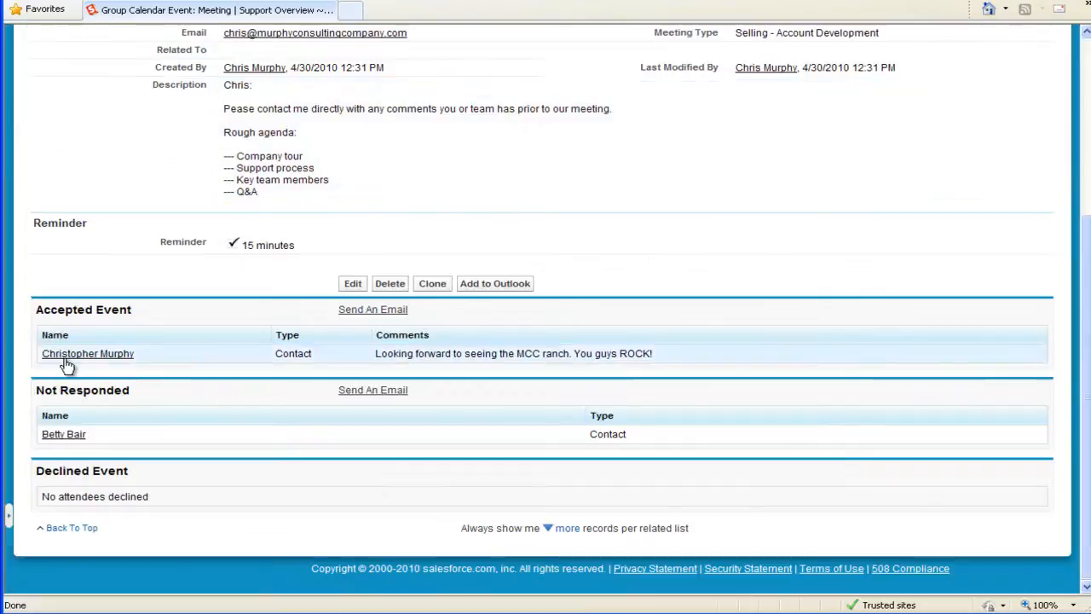
mouse_move(464, 357)
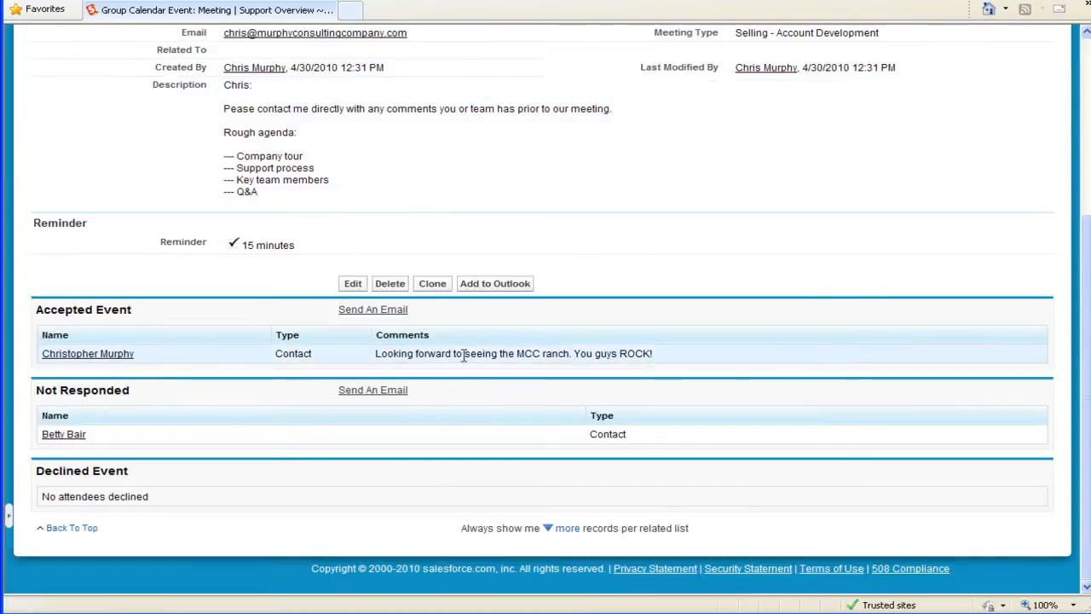
mouse_move(633, 354)
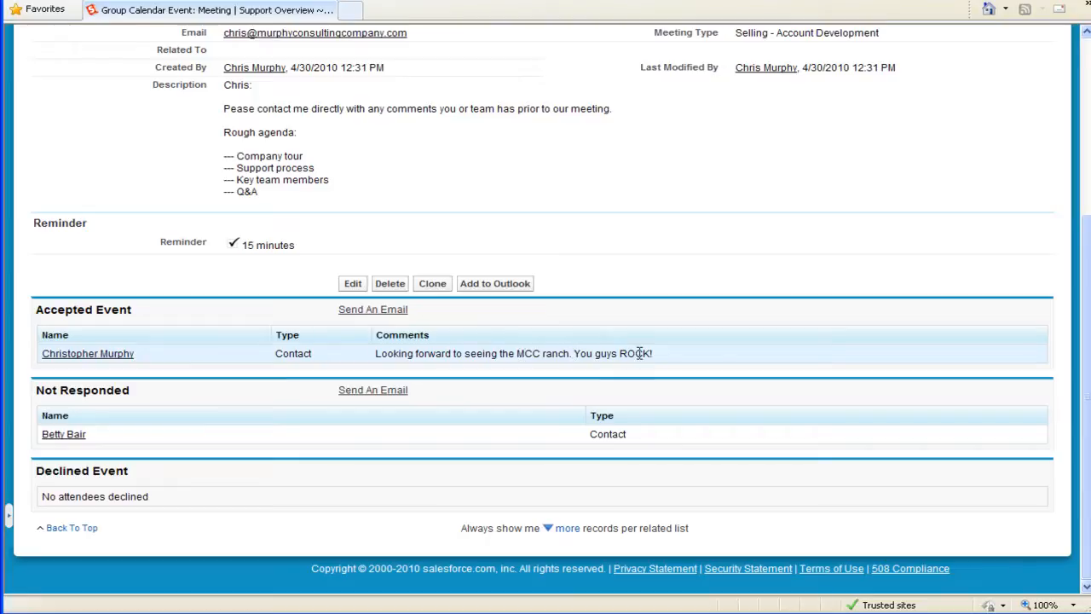